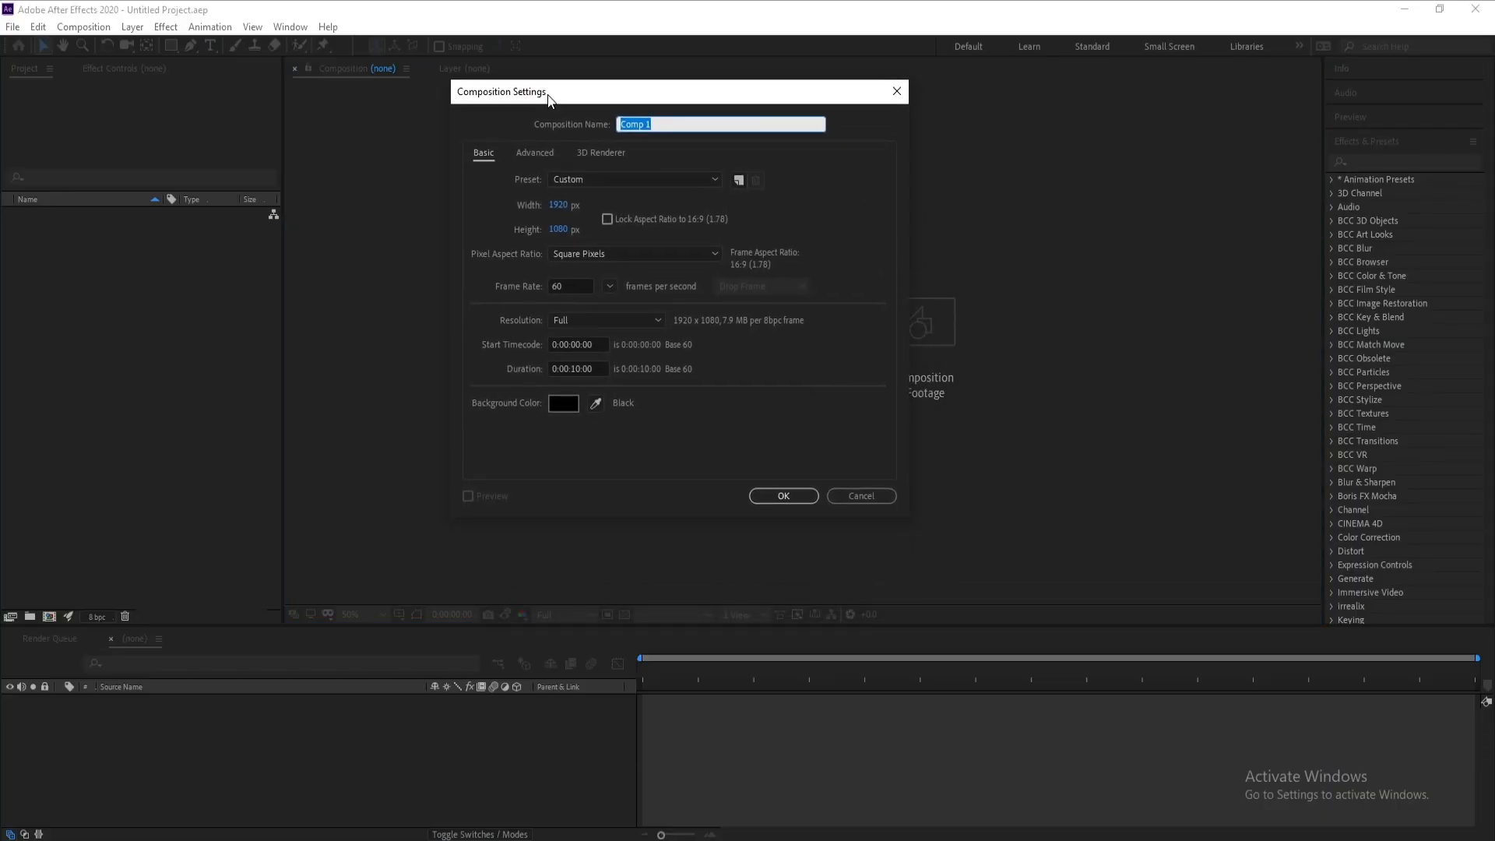
mouse_move(525, 180)
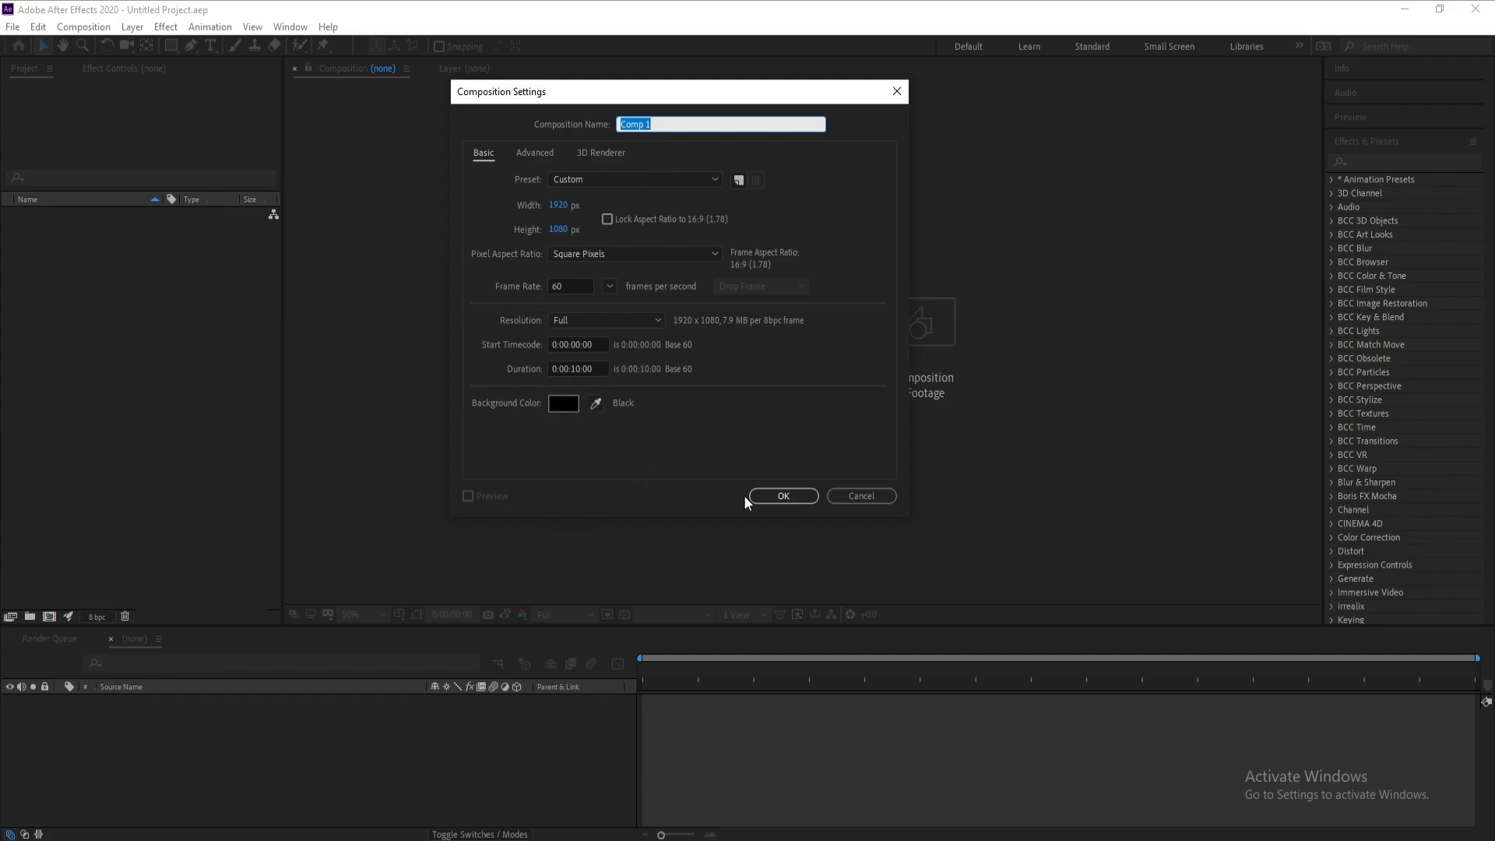
Step: Confirm the 1920×1080 composition and add a black solid layer named Tao
left_click(782, 496)
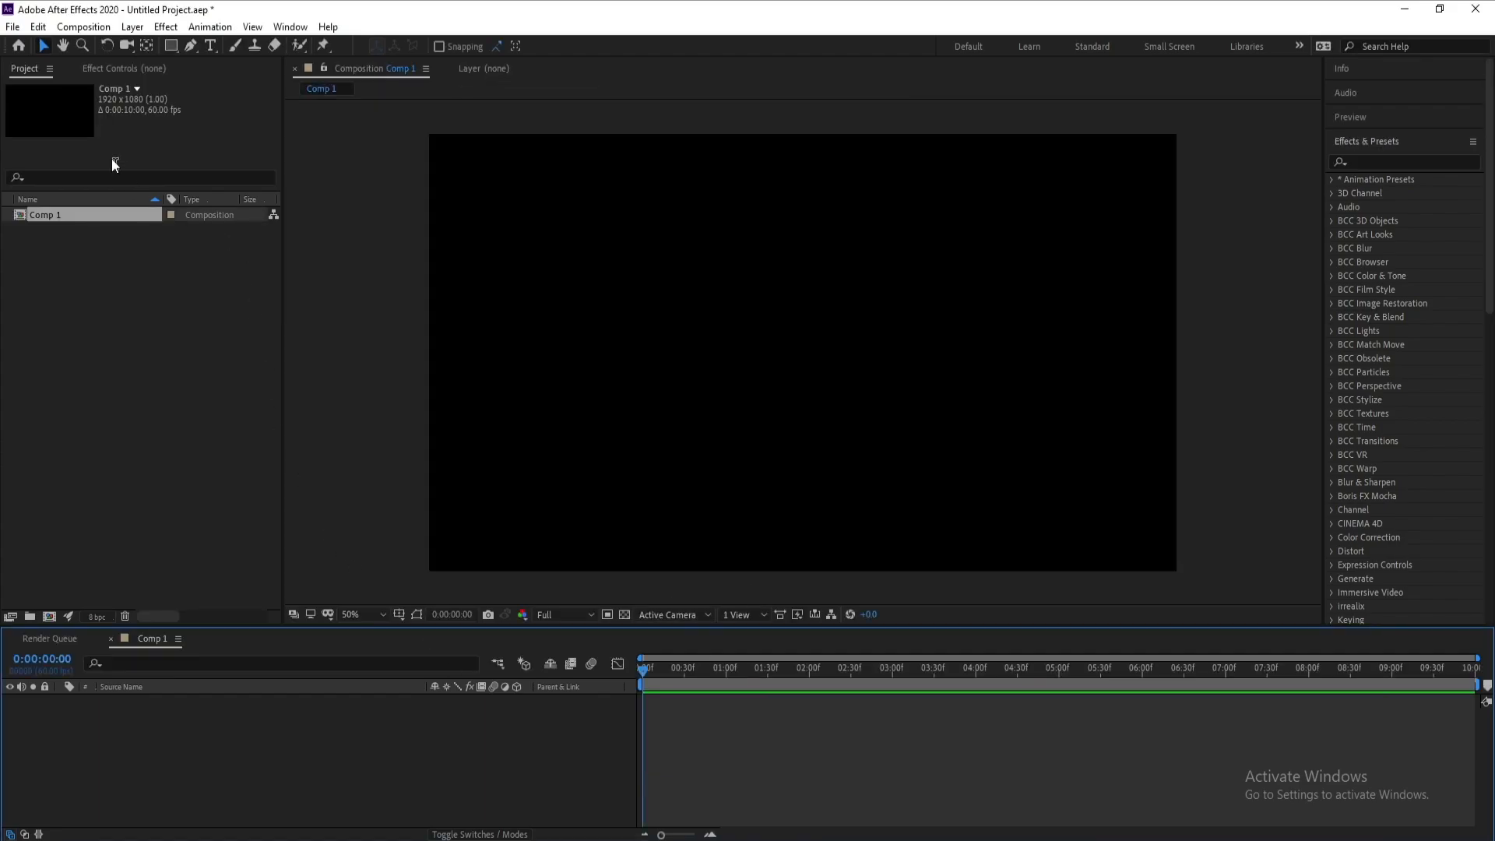
left_click(131, 27)
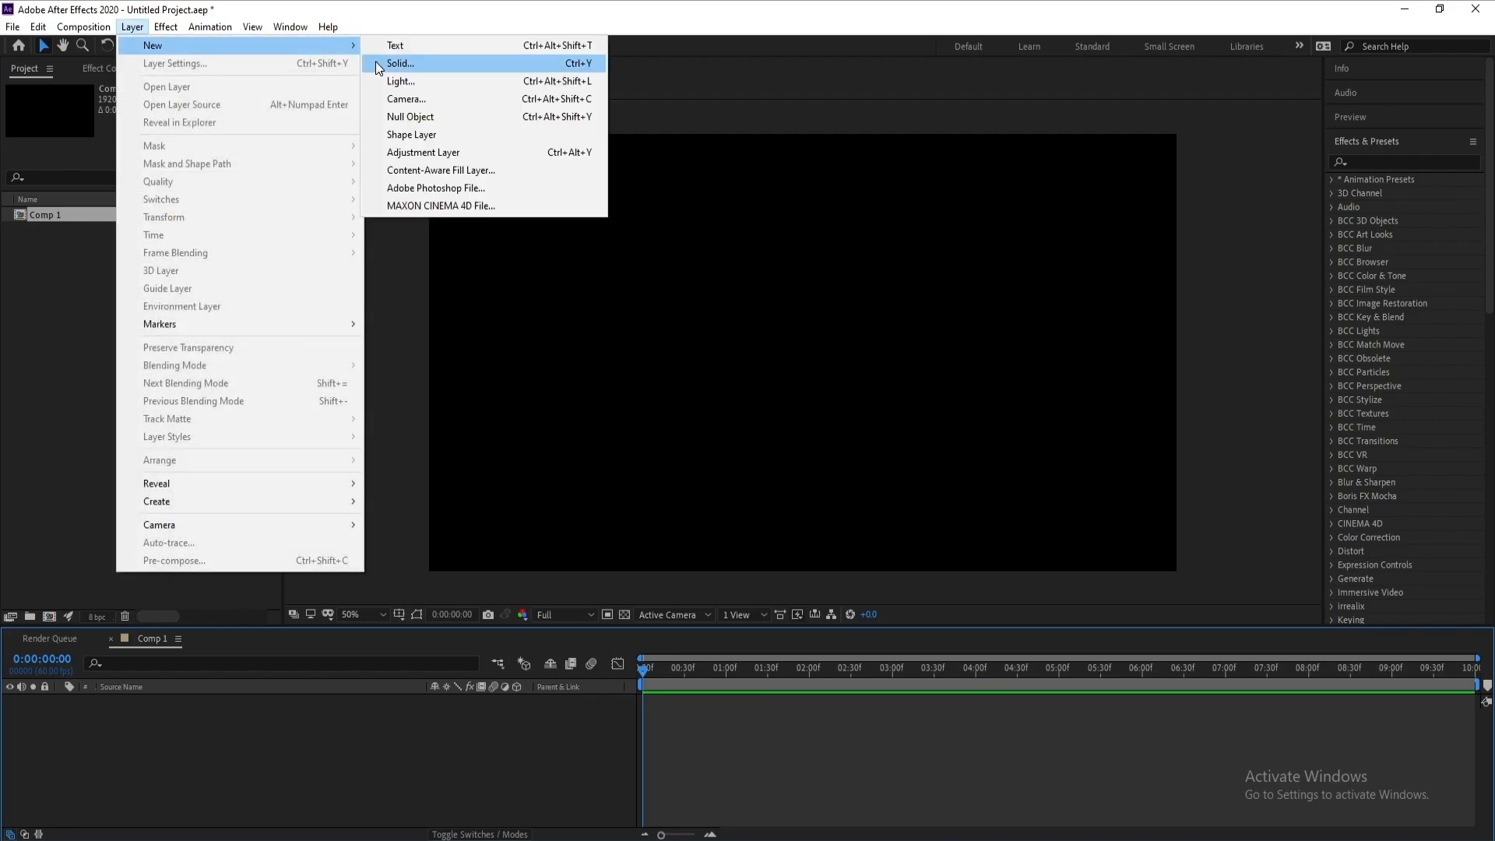
left_click(401, 62)
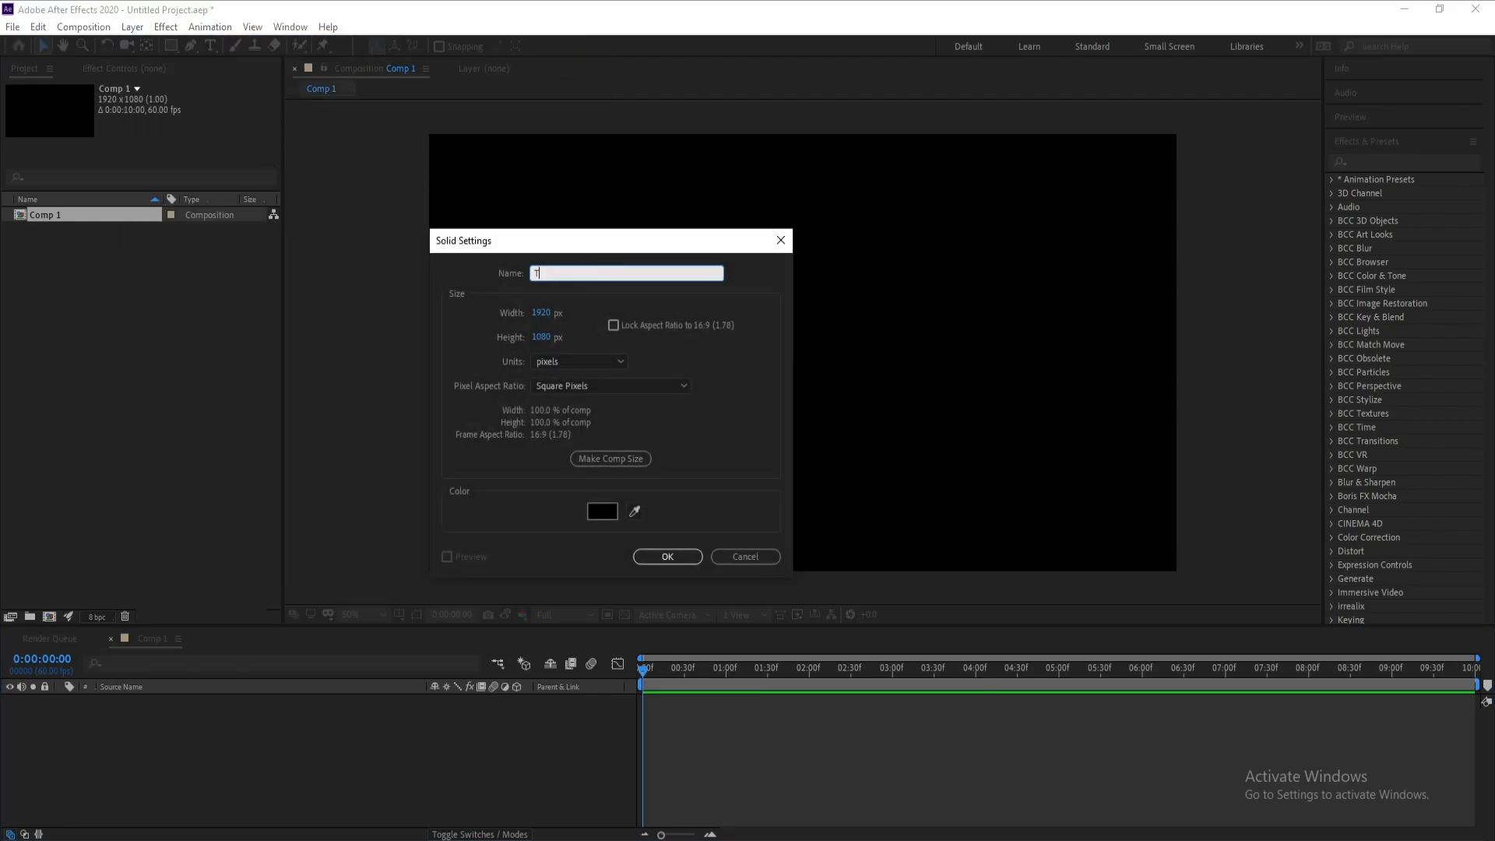
type("ao")
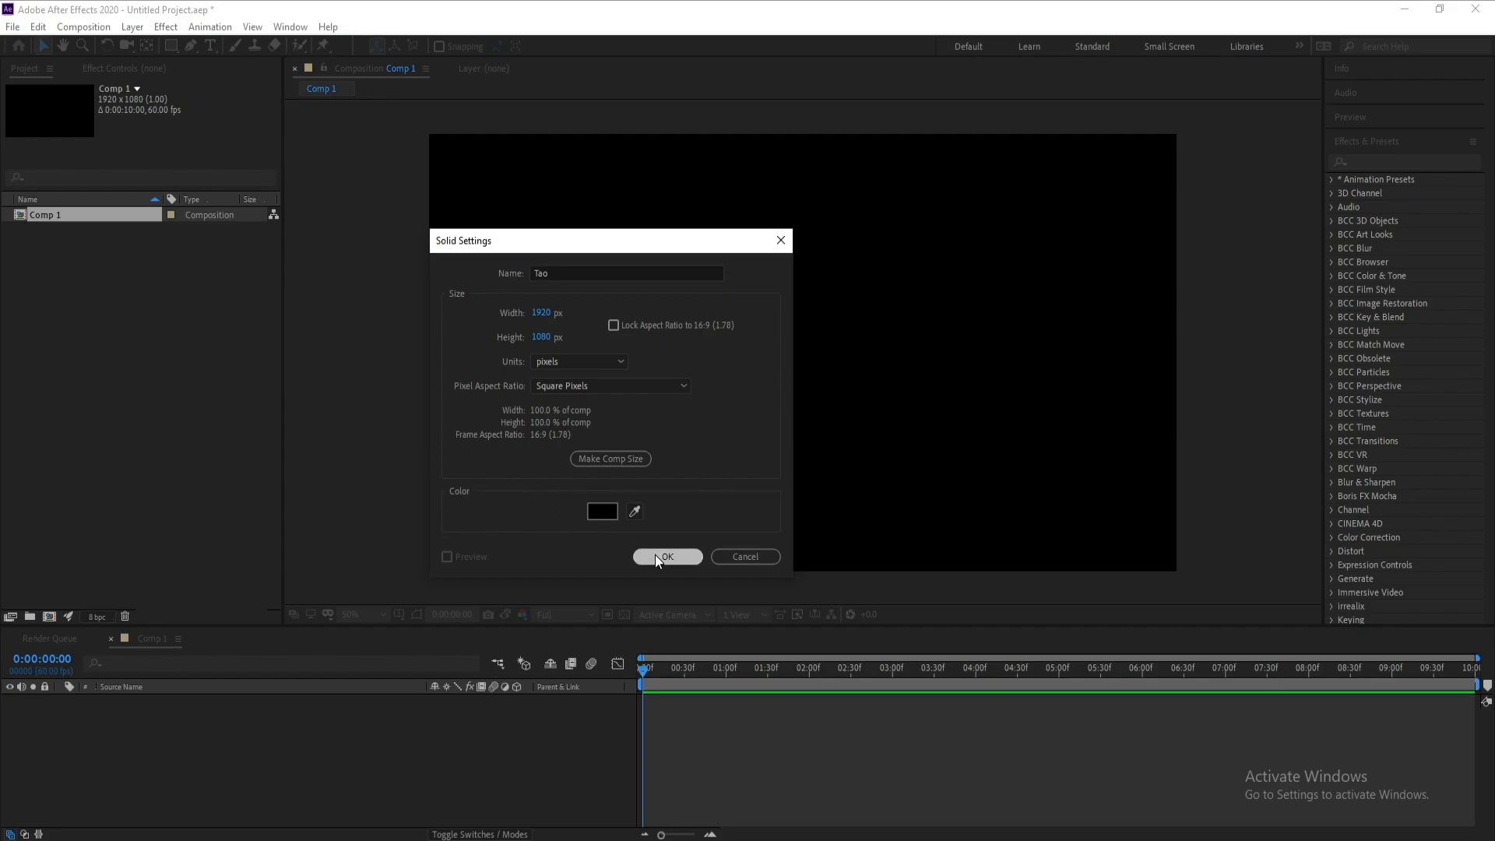
left_click(667, 558)
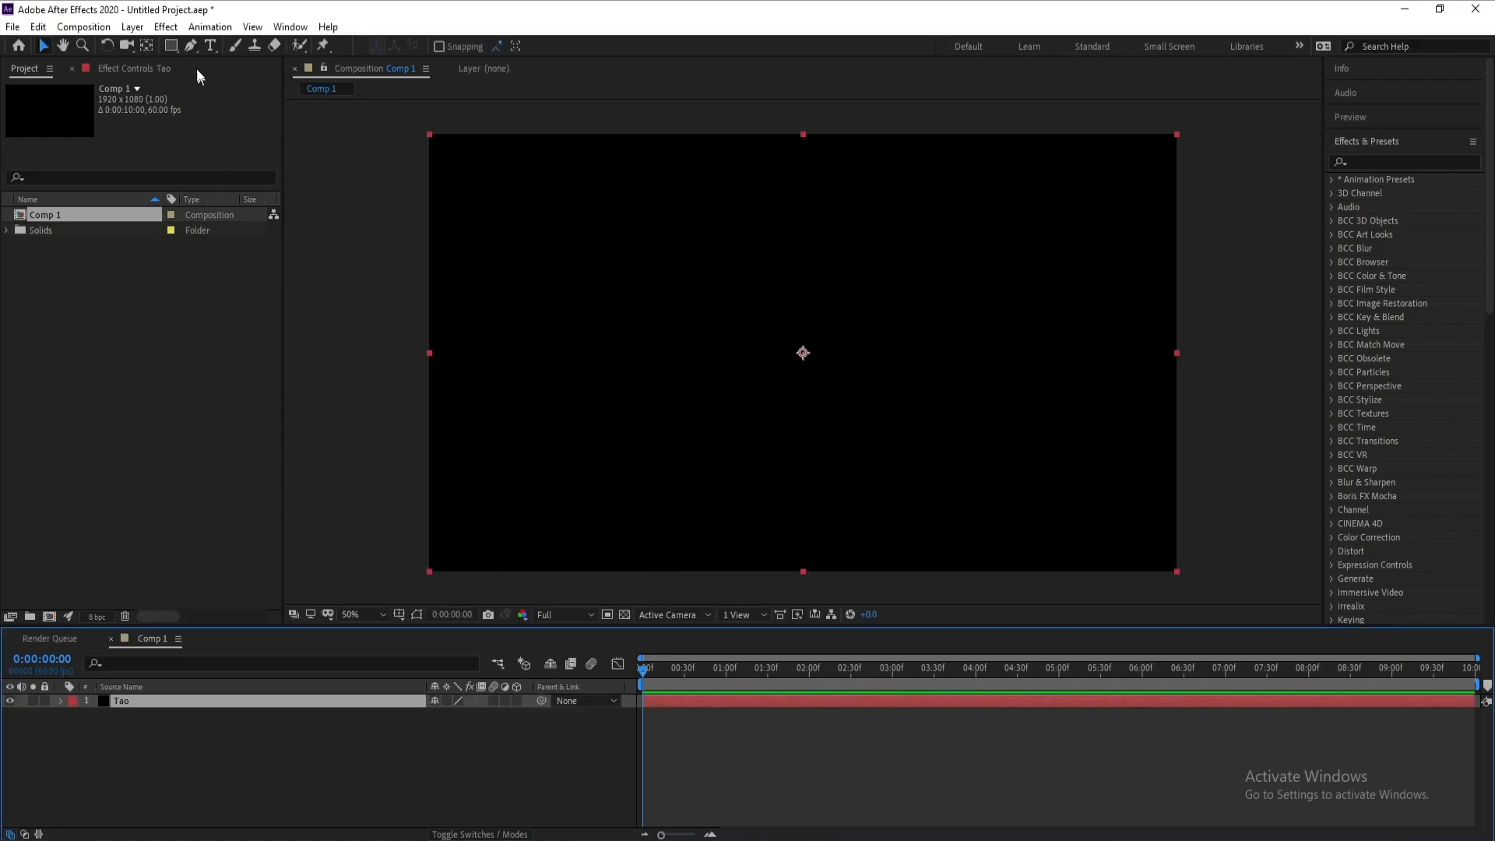
Step: Apply Trapcode Tao and set its Path Generator shape to Line spanning the frame
left_click(164, 27)
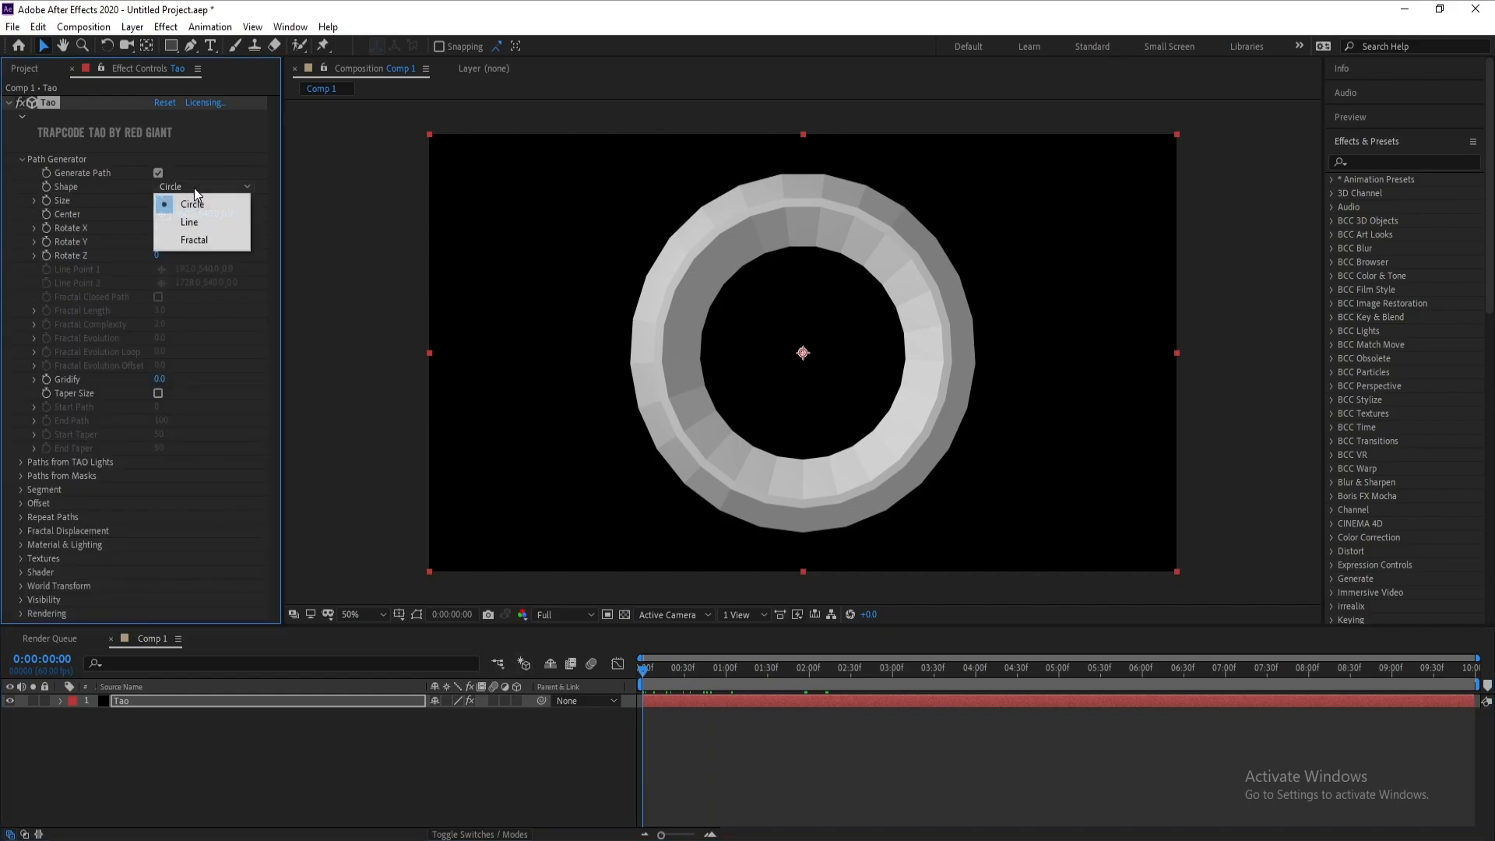
left_click(189, 223)
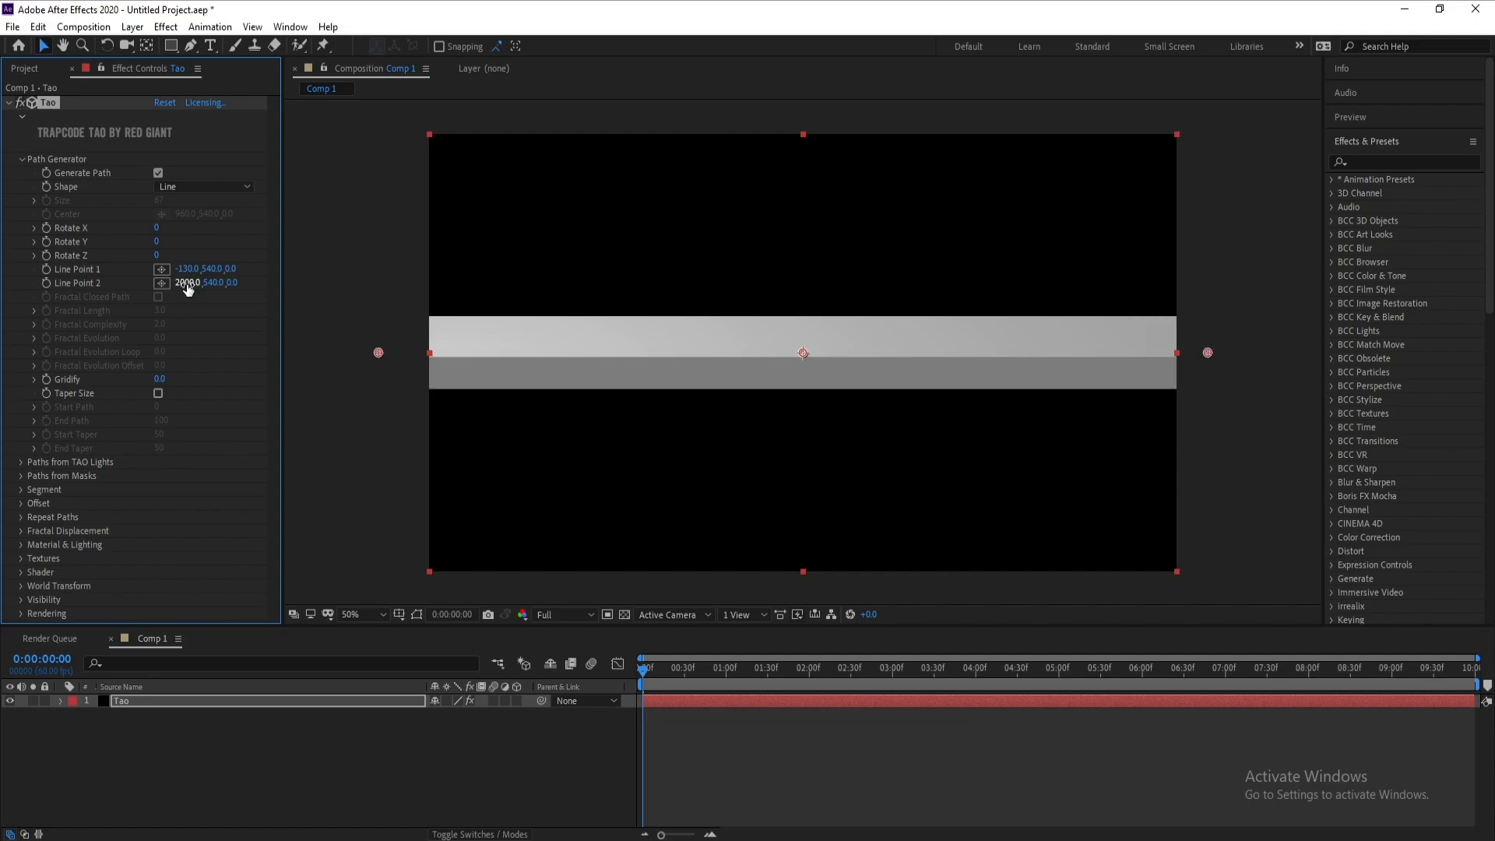
left_click(20, 159)
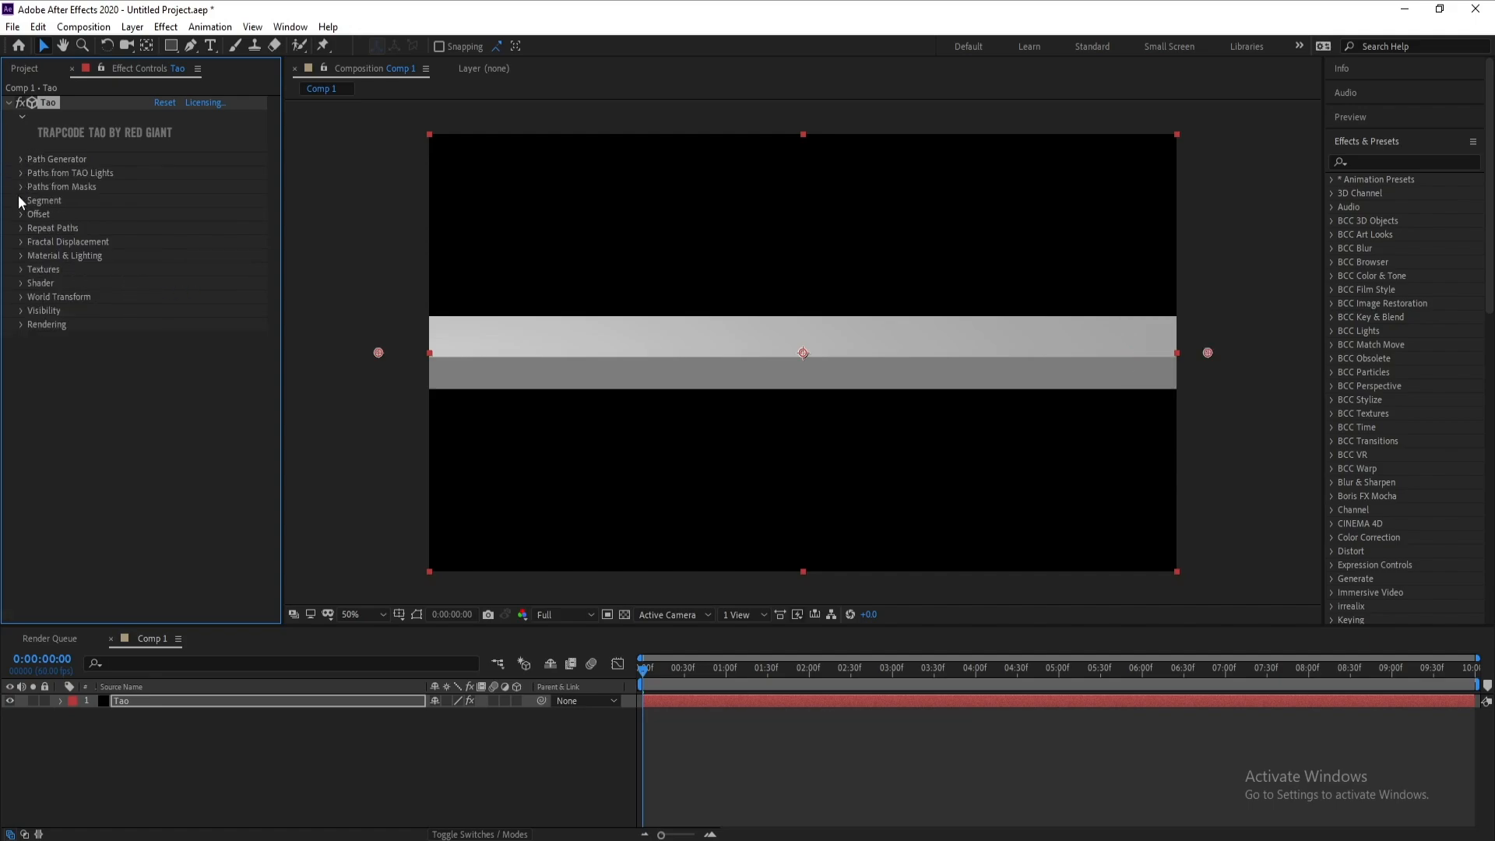
Step: Set Segment to 200 segments, 1000 sides, Size Y 70, Rotate Y 50 and Rotate Z 60
left_click(20, 200)
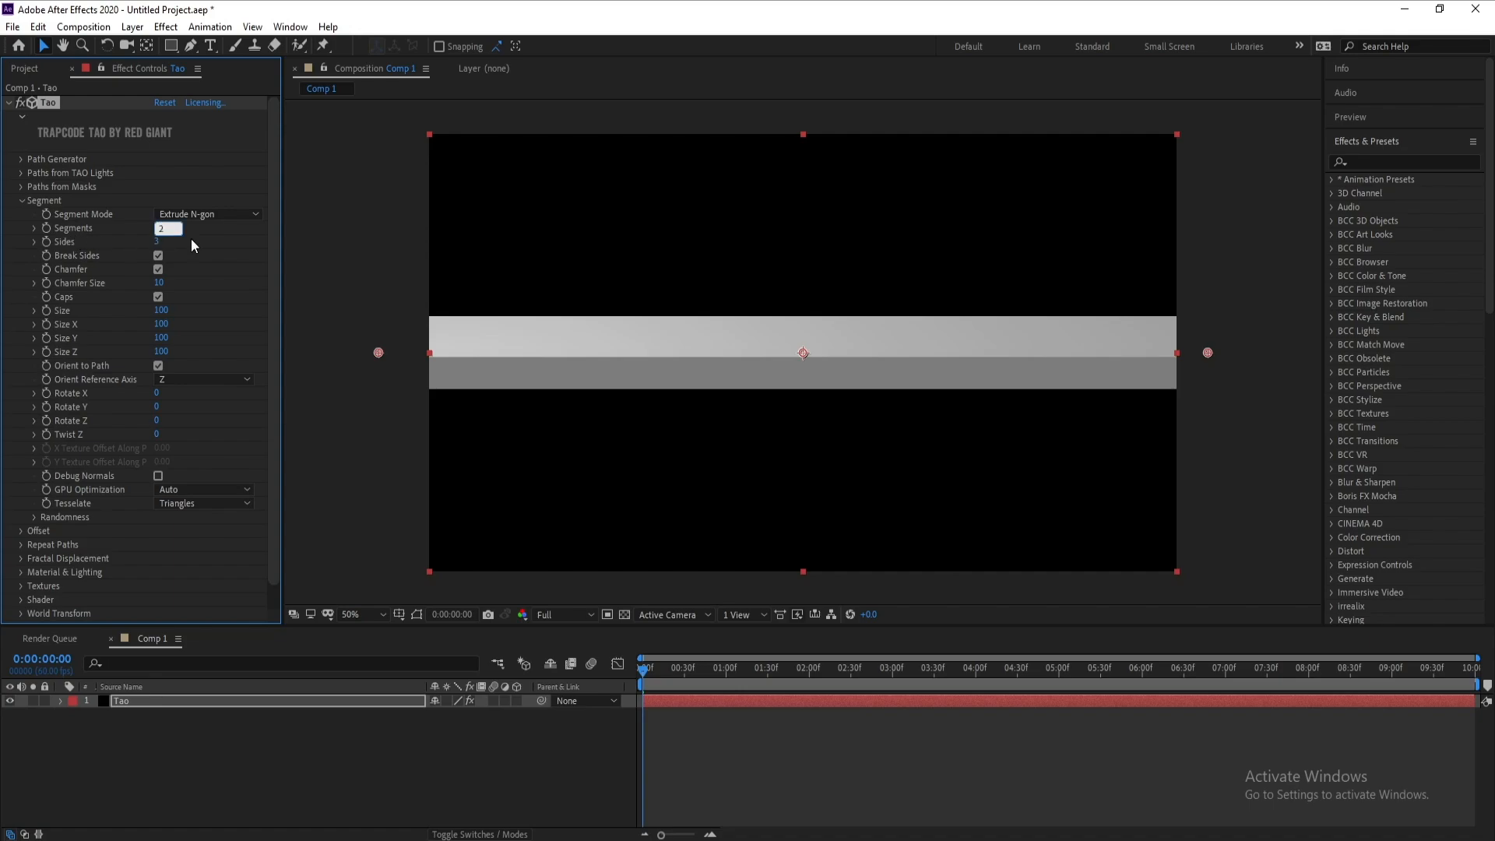
type("200")
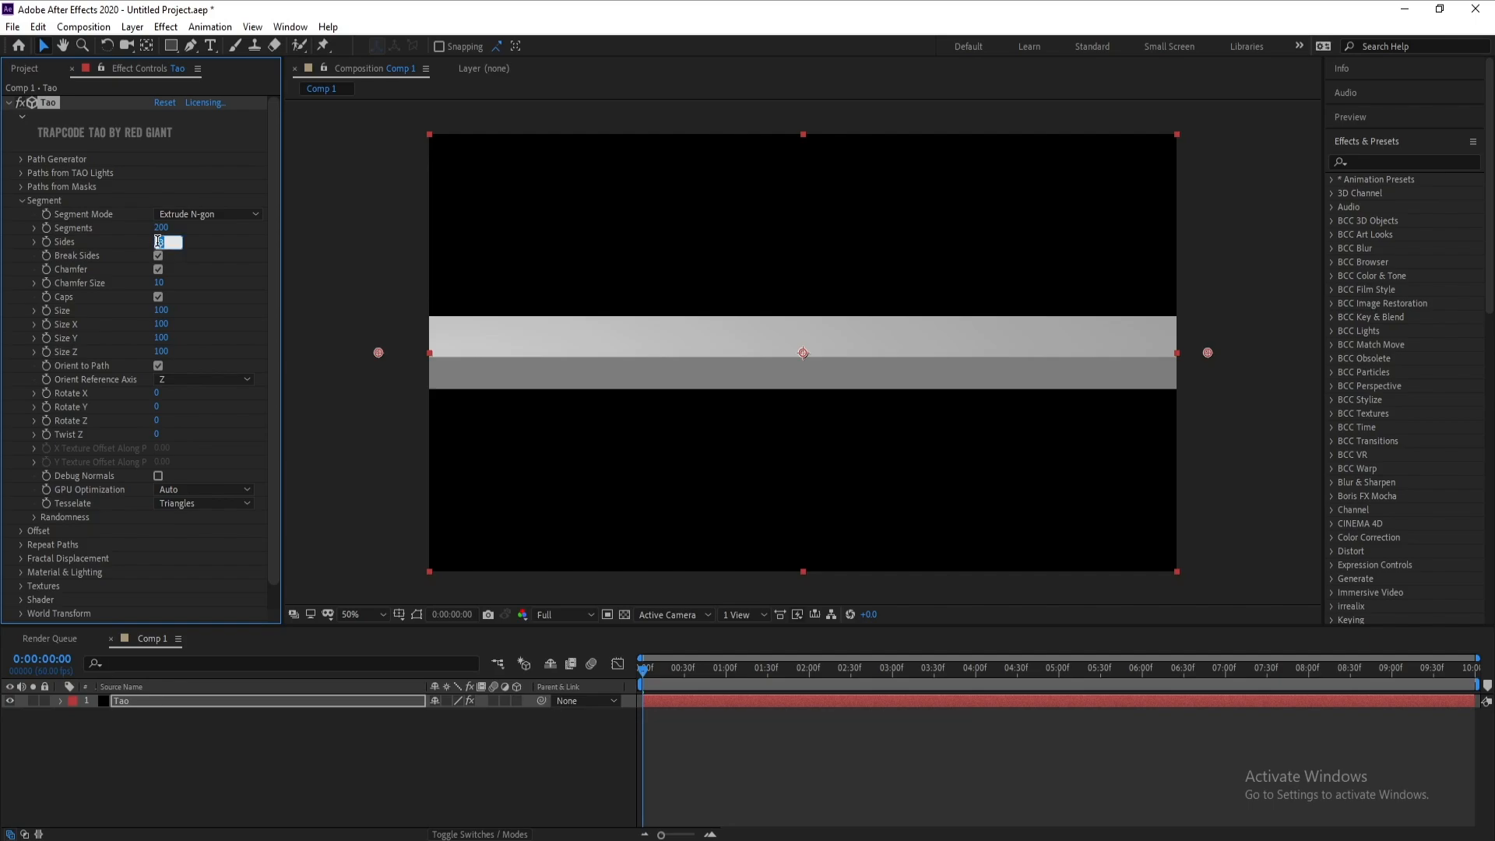
type("1000")
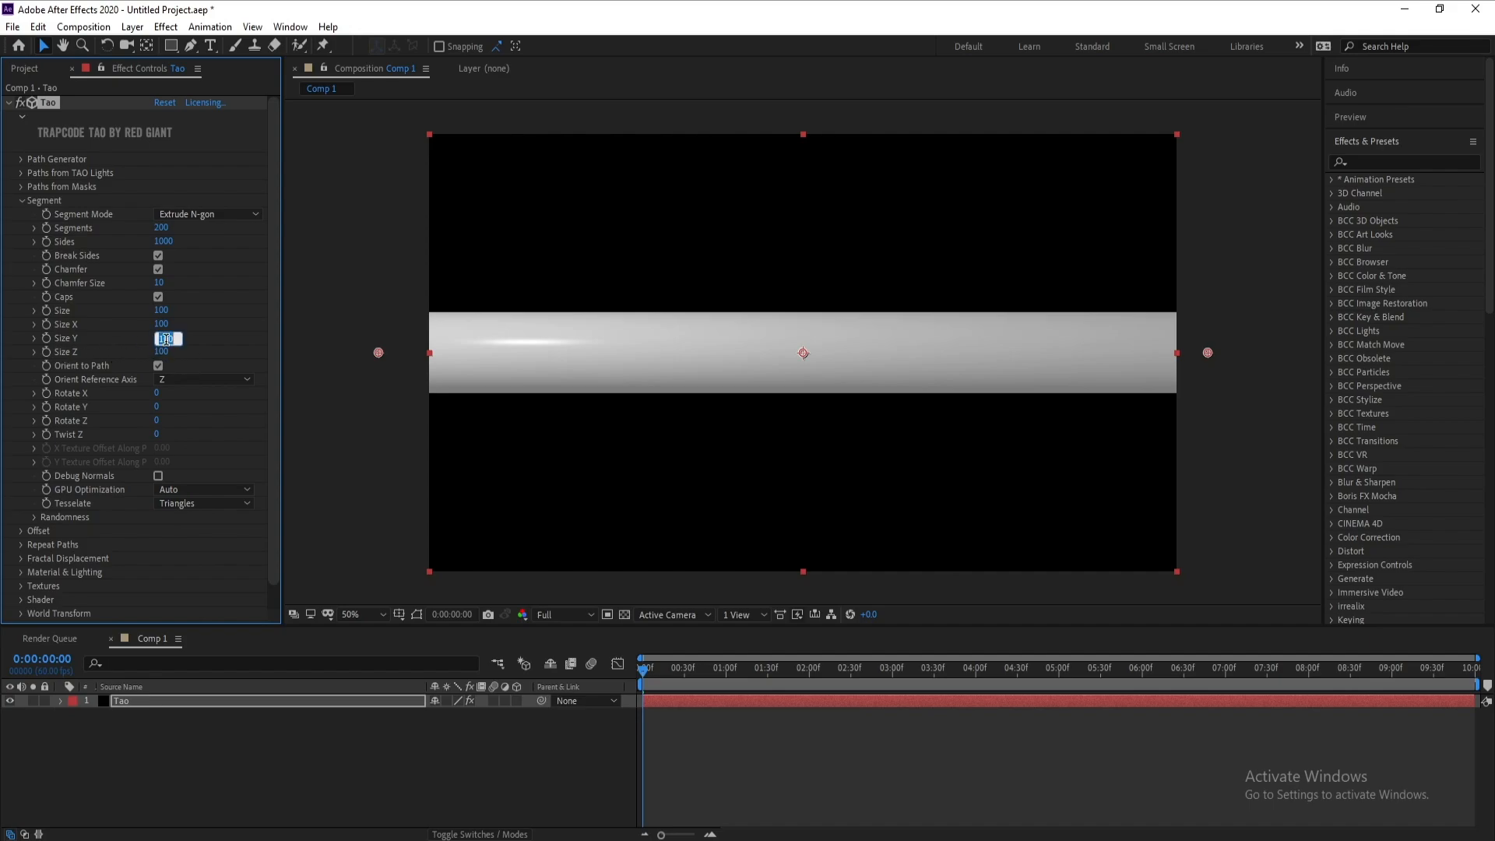
type("70")
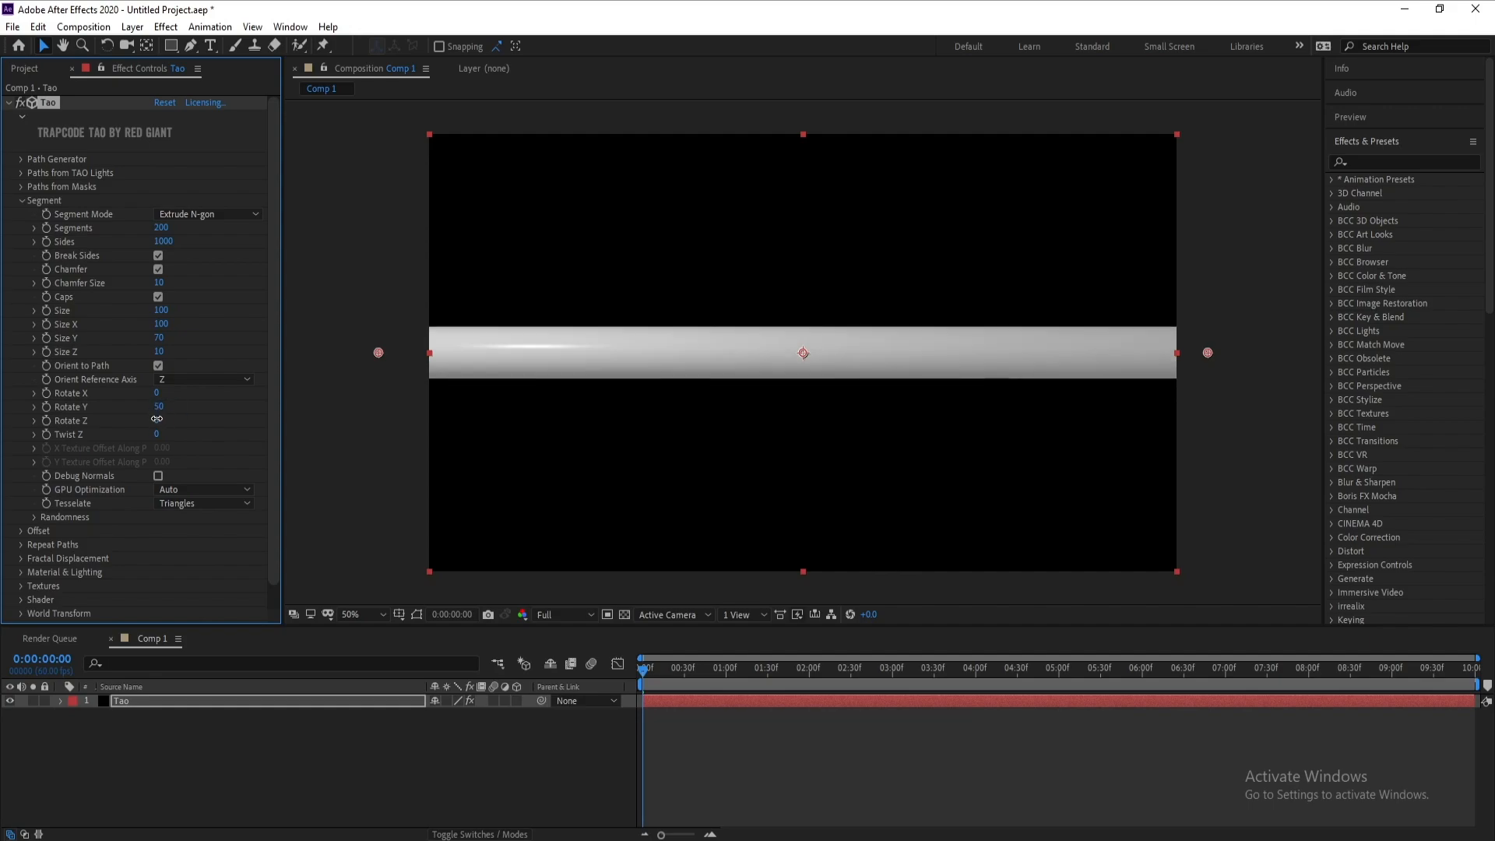
left_click(167, 422)
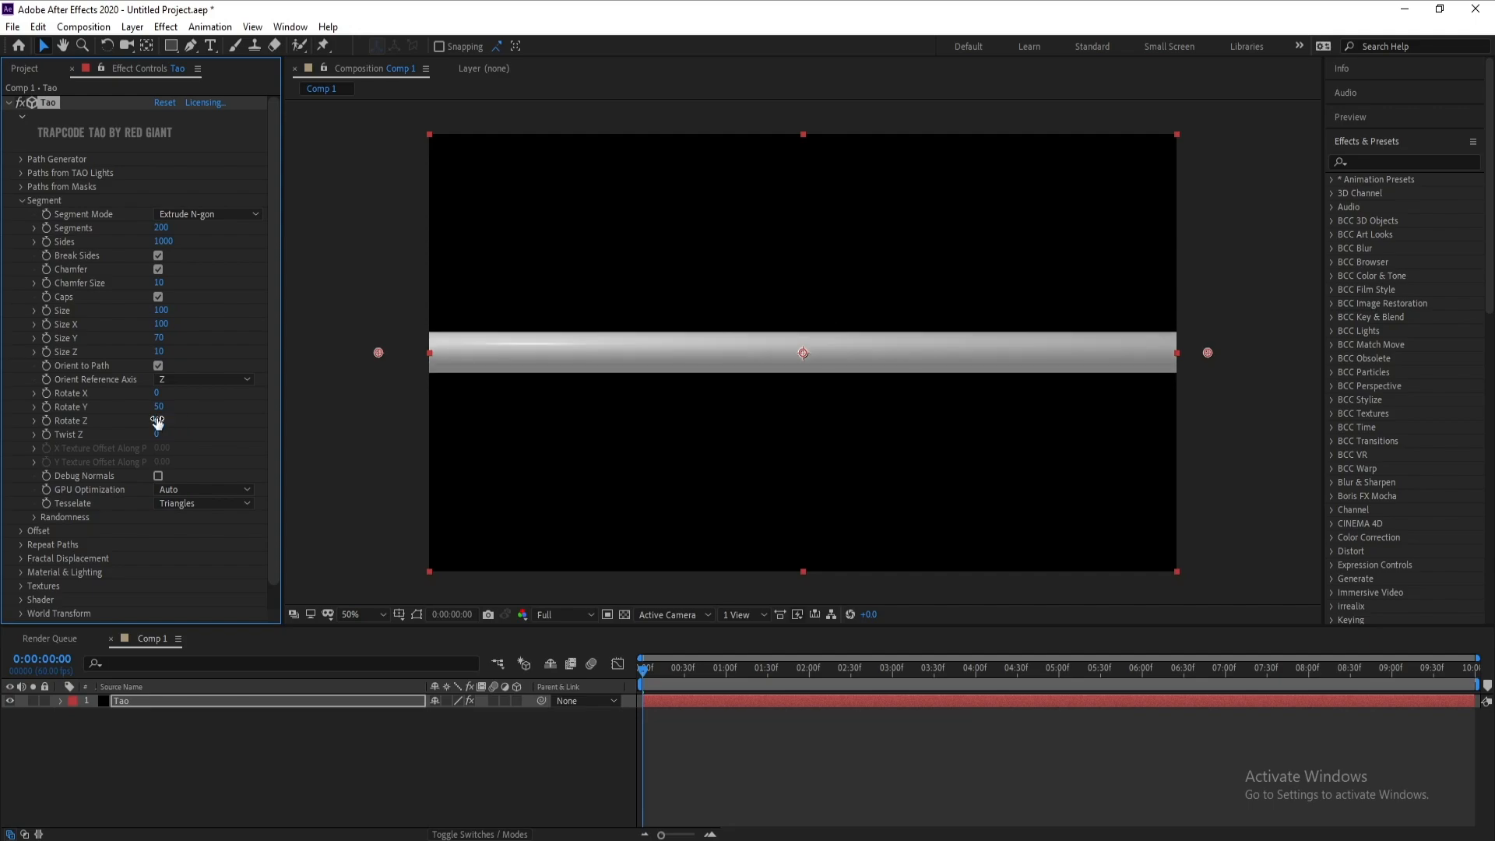
left_click_drag(159, 421, 190, 421)
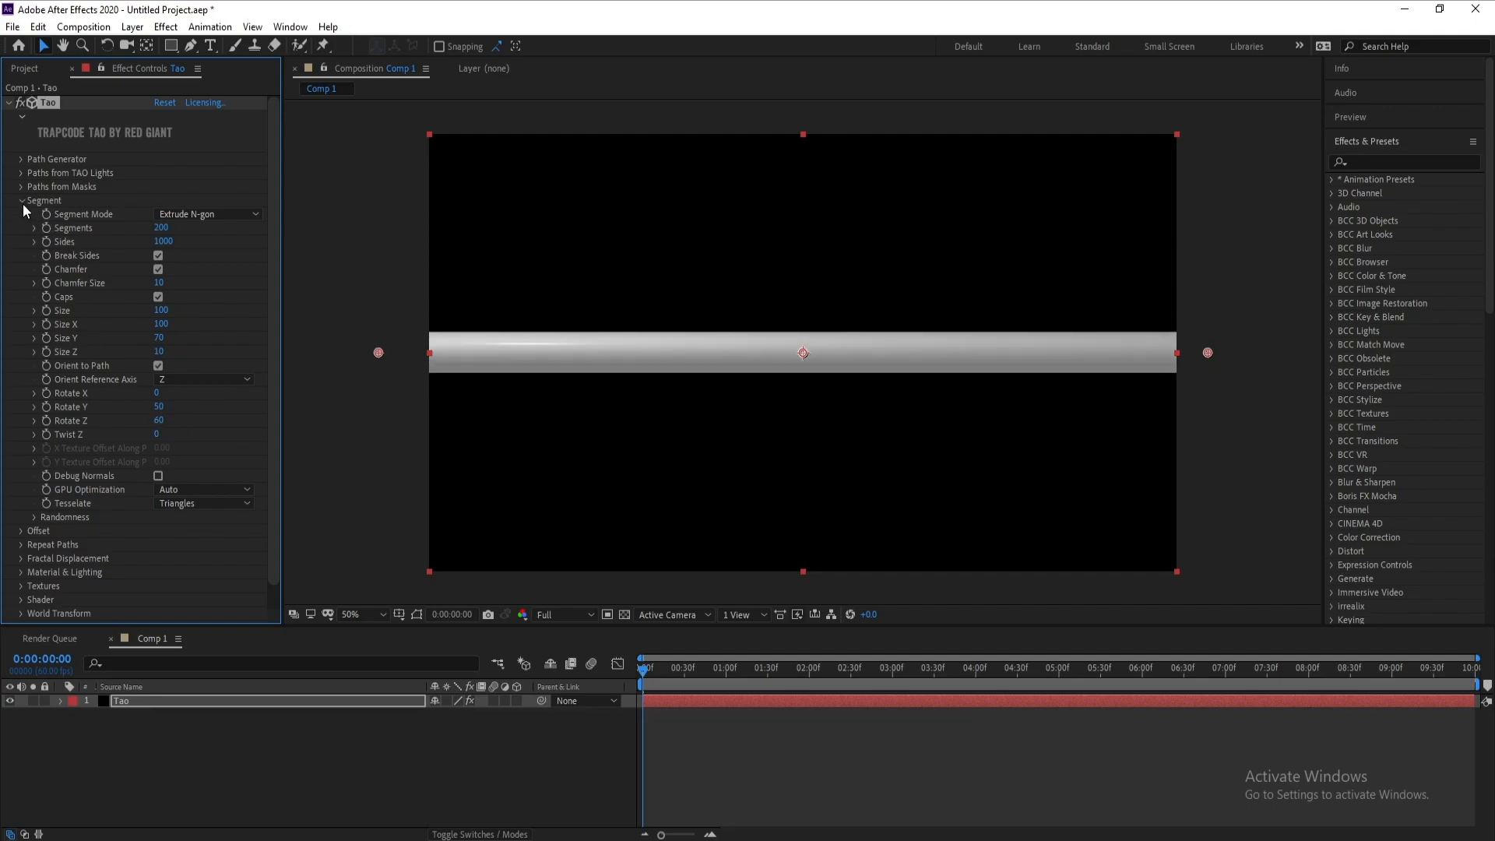
Step: Set Fractal Displacement Amplitude to 585 and raise Frequency to 369
left_click(22, 201)
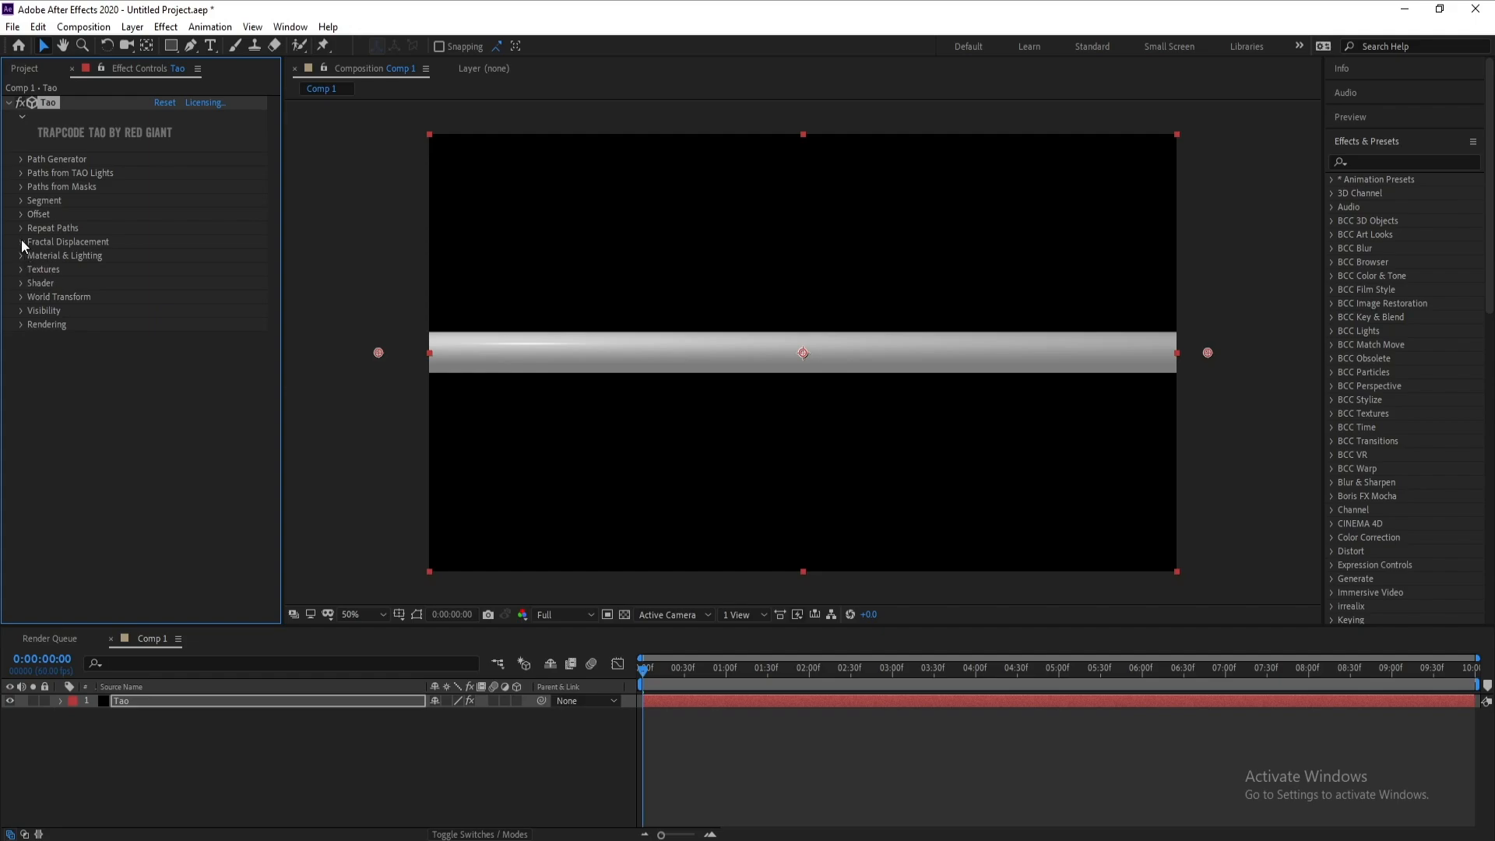
left_click(20, 241)
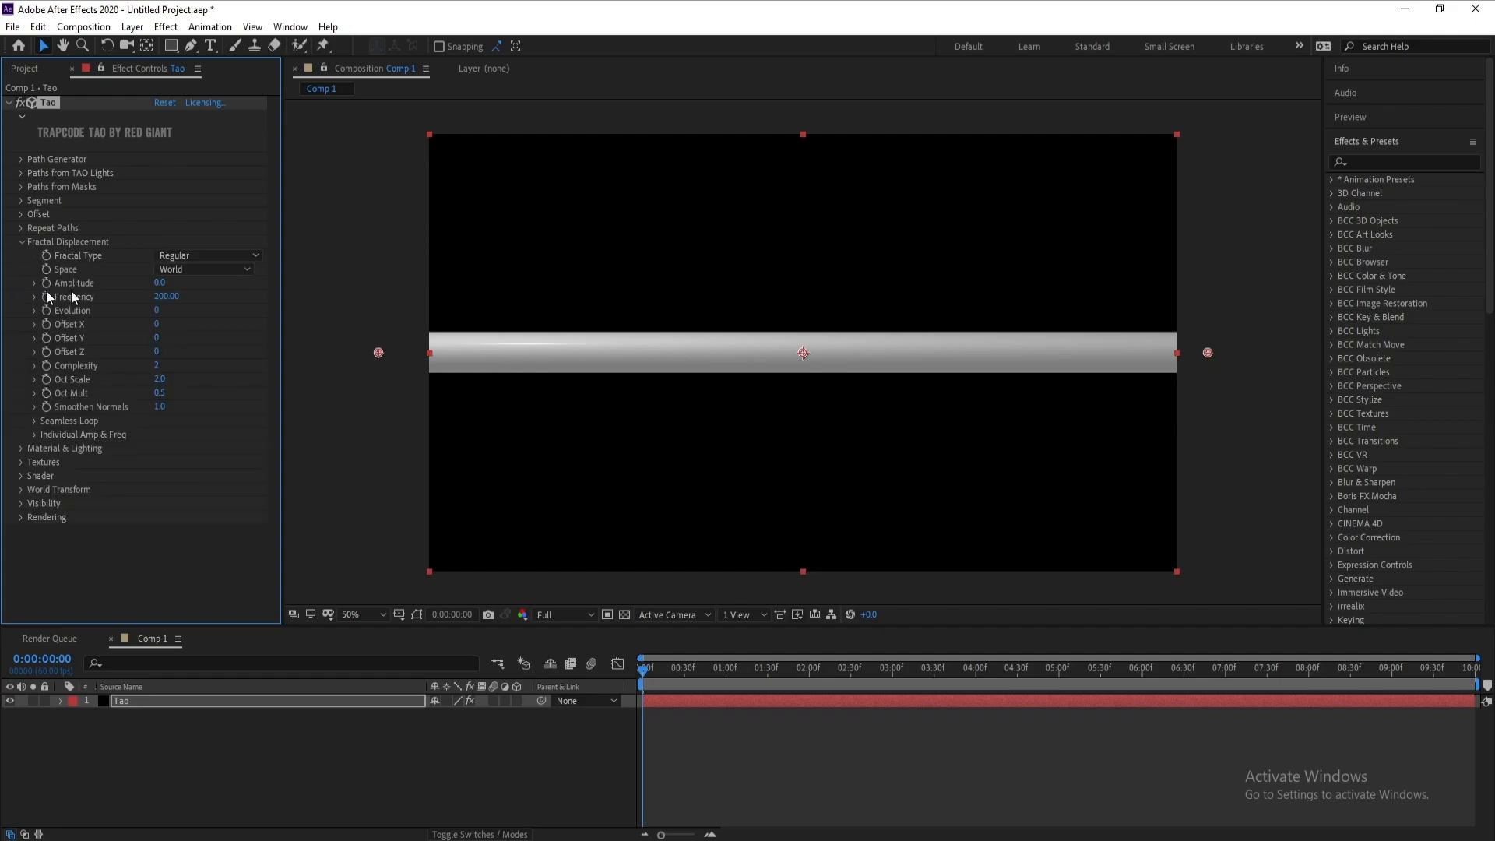
double_click(167, 283)
type("585")
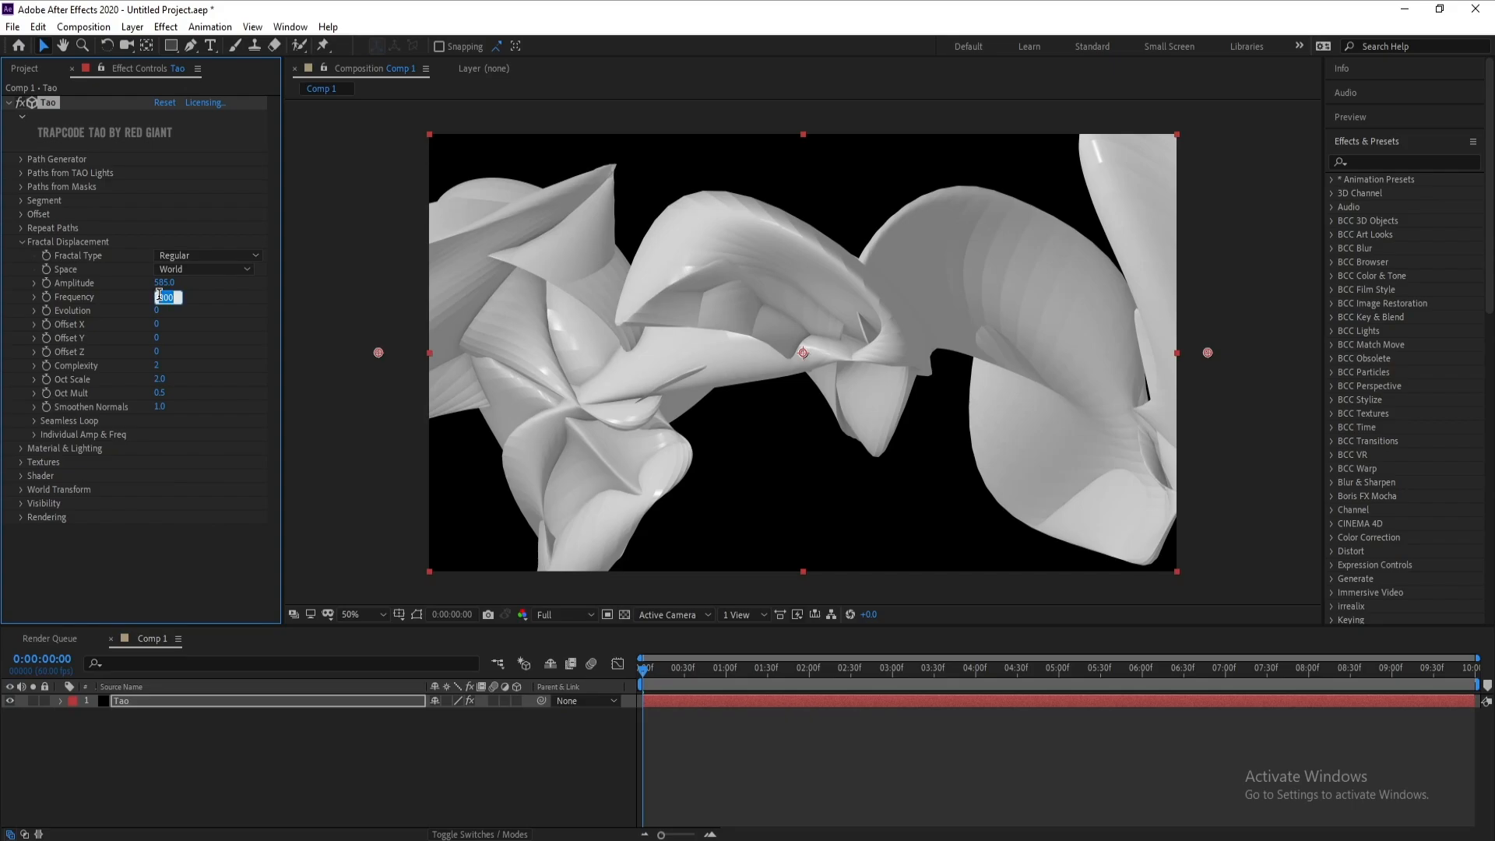
type("369.")
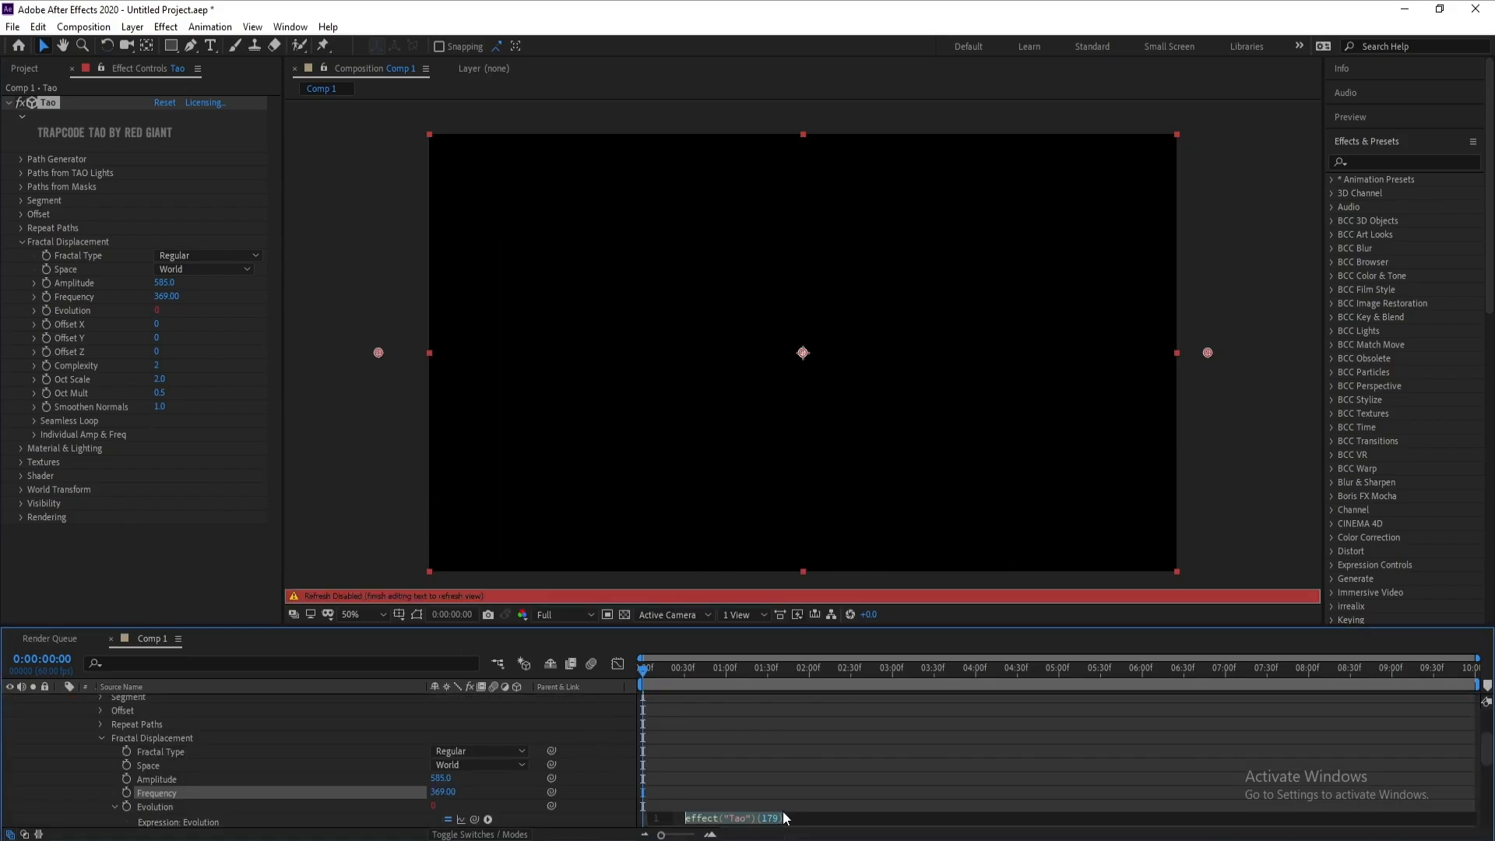
Step: Drive Evolution with a time*11 expression and Offset X with time*222
type("time")
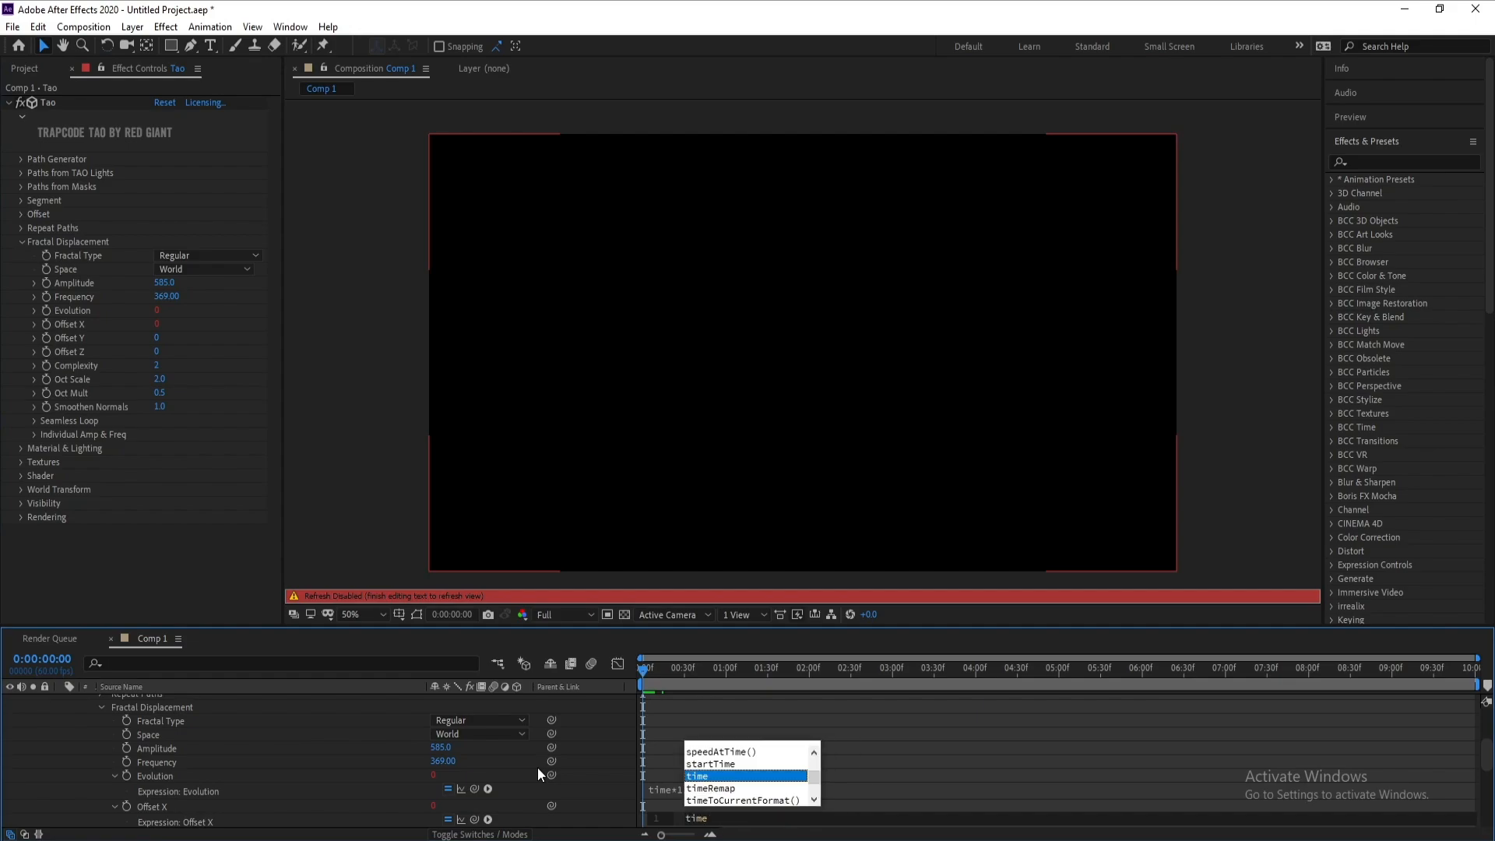
left_click(698, 776)
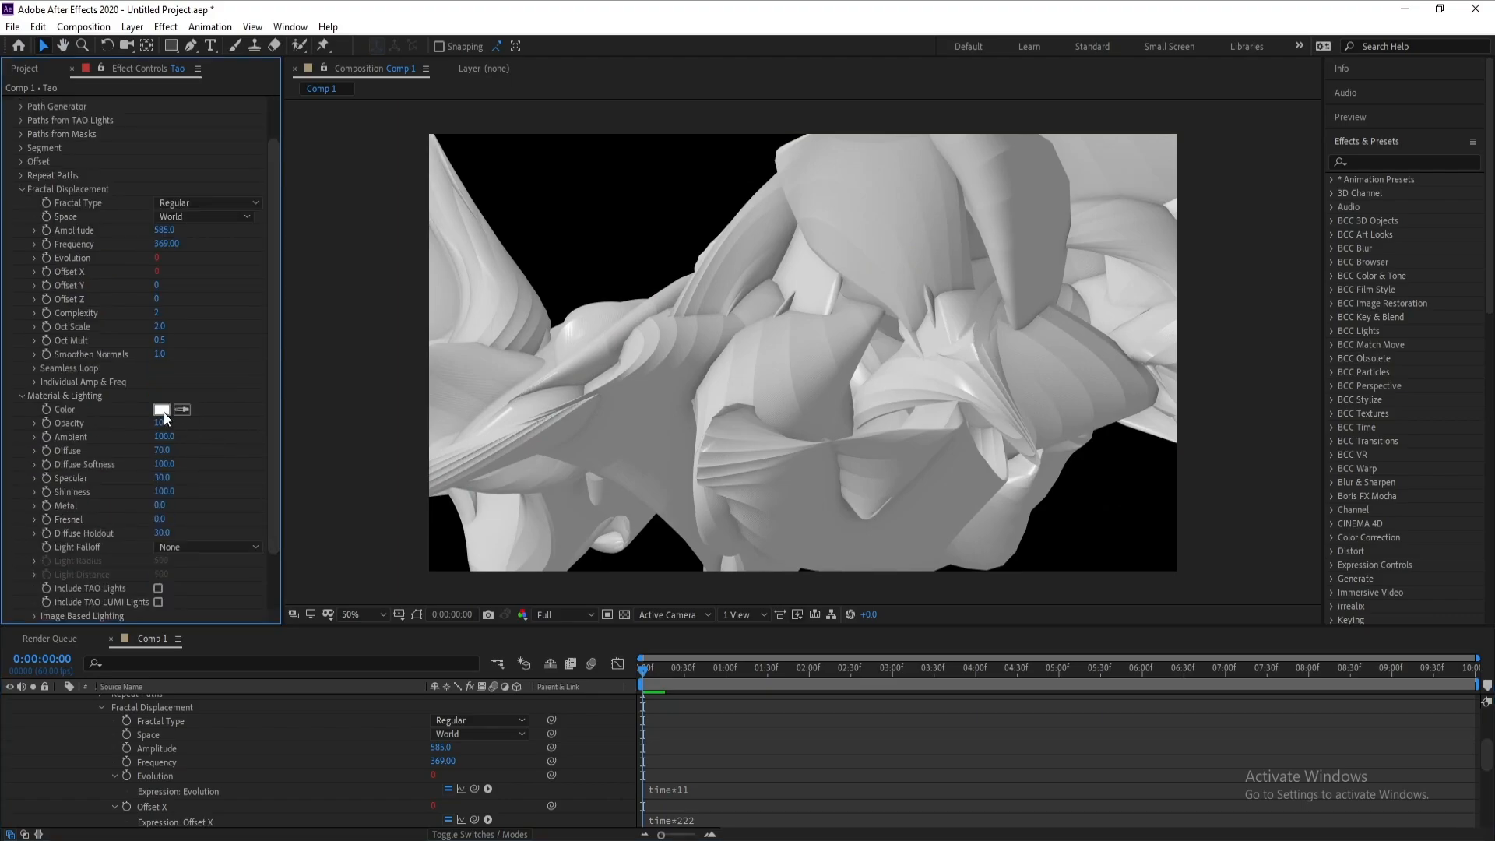
Step: Colour the Tao material blue #001EFF and lower Ambient to 20
left_click(163, 409)
type("001EFF")
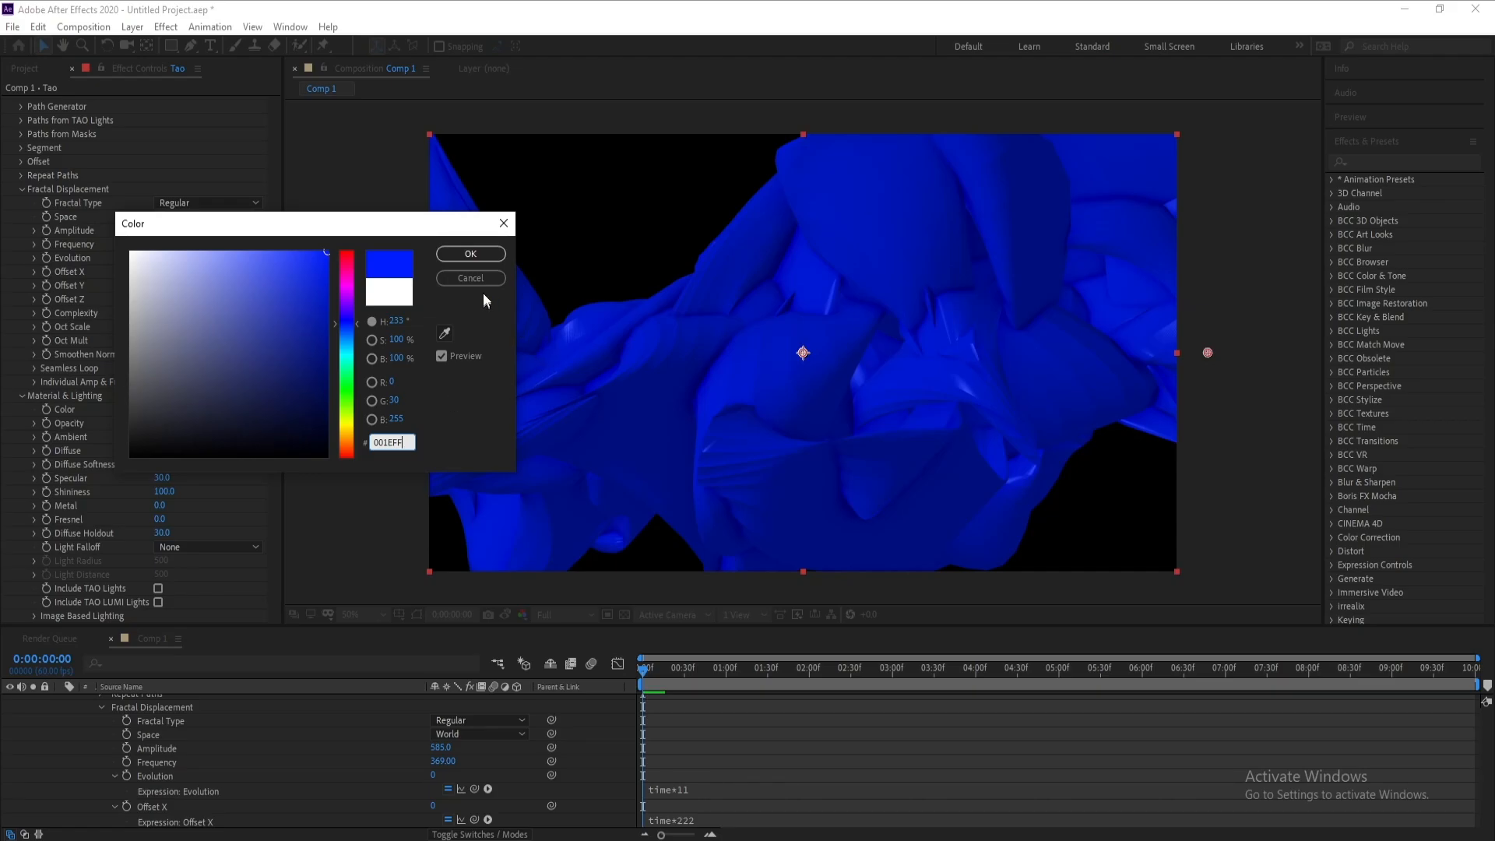
left_click(469, 254)
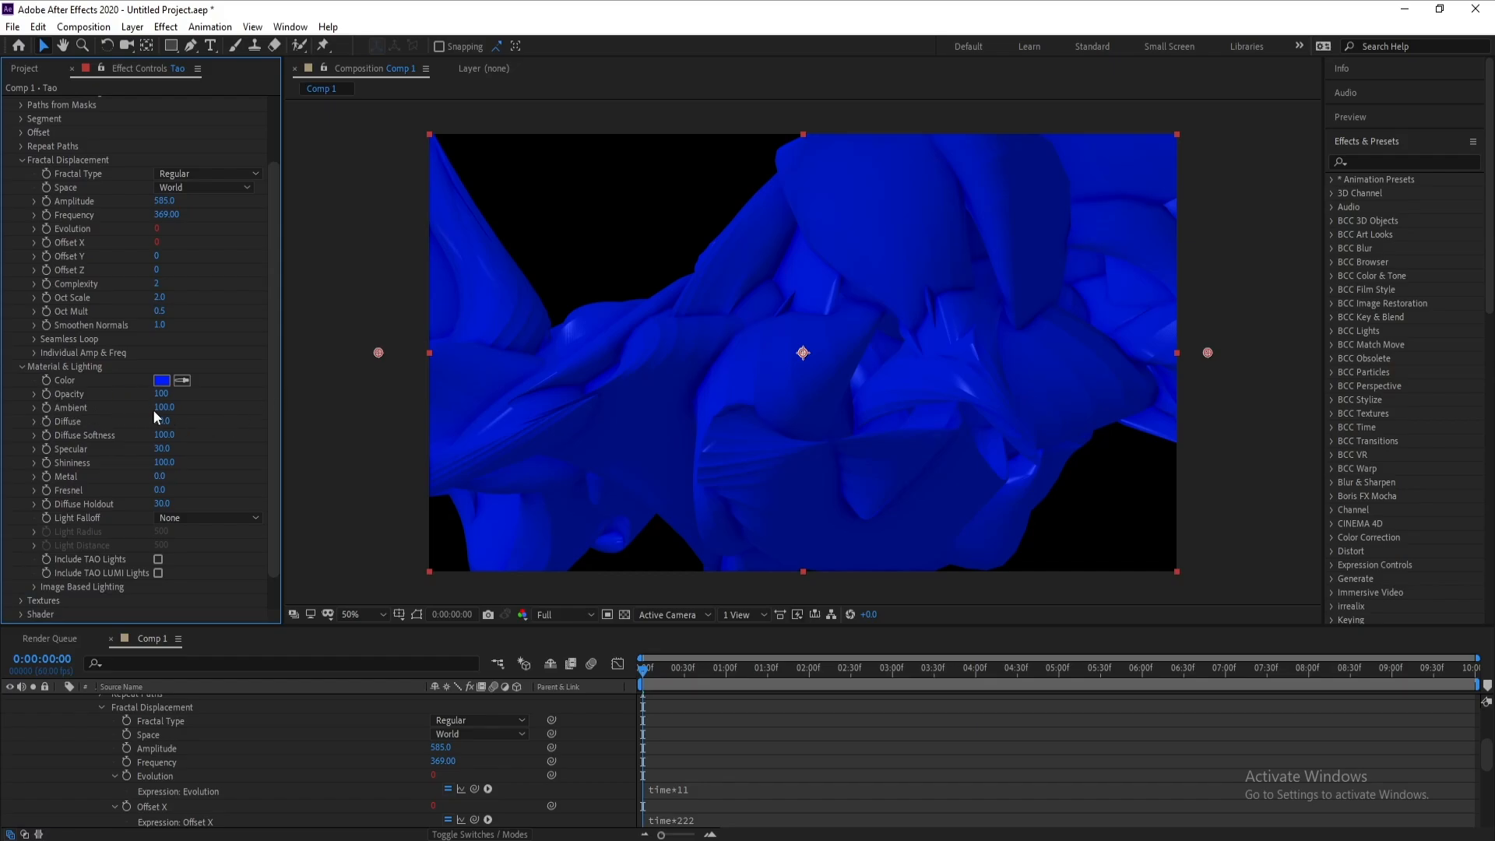
left_click(164, 407)
type("20")
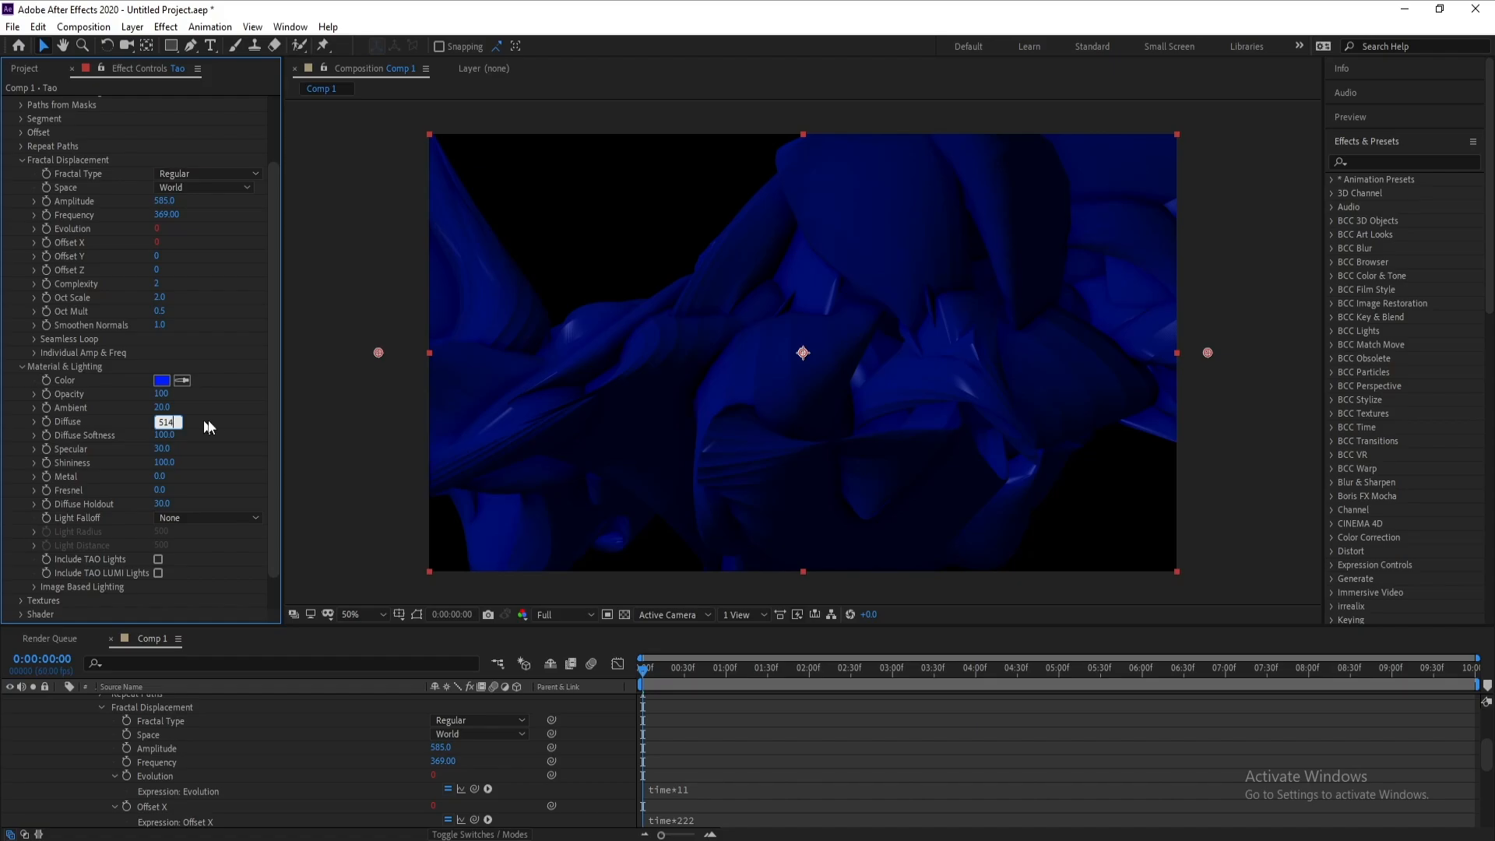
mouse_move(224, 427)
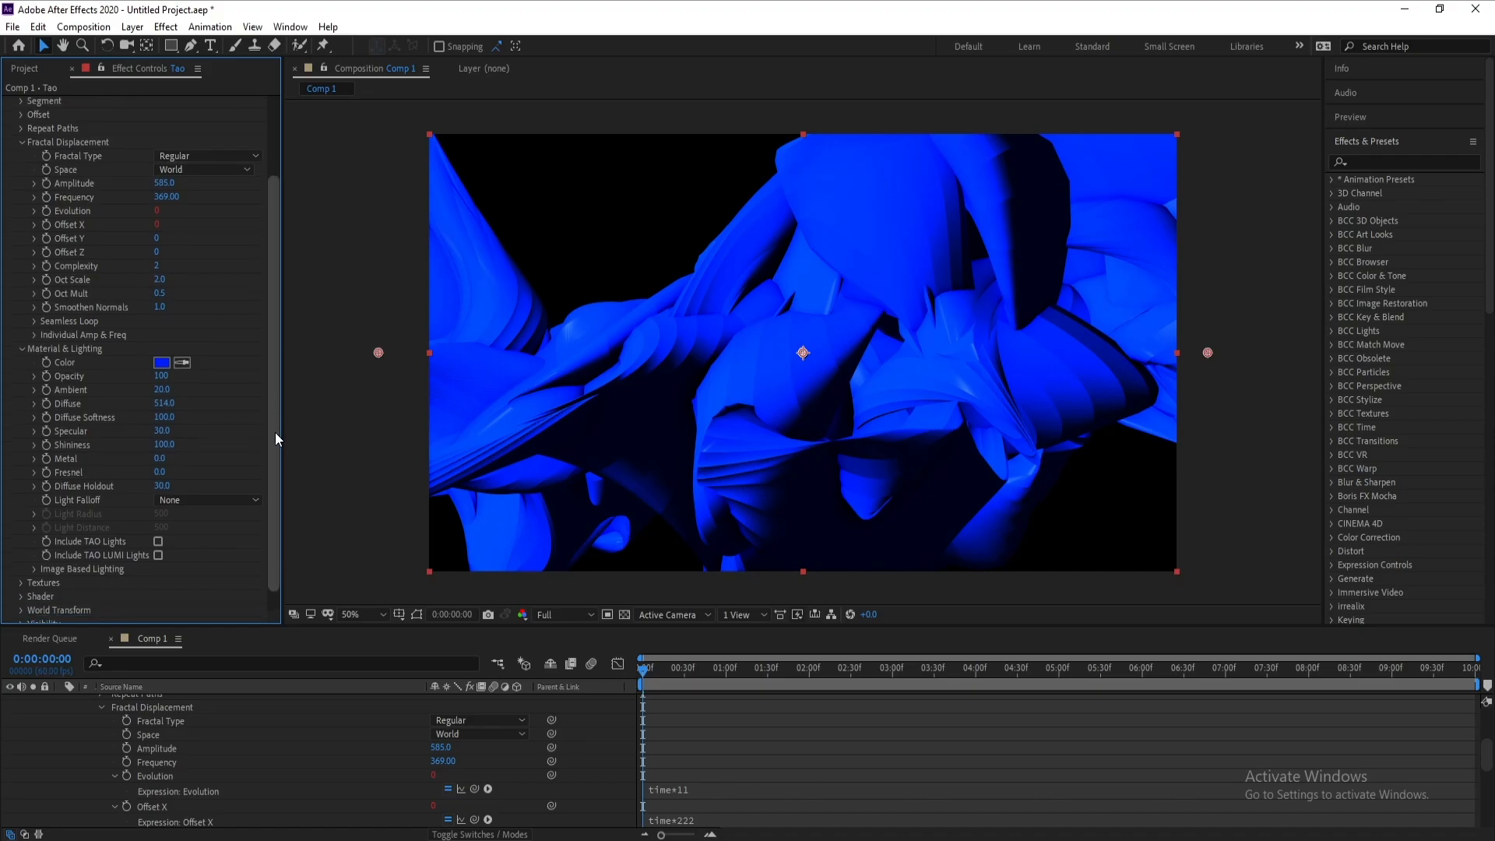
Step: Set the Tao shader to Density with Normal blending
scroll("down", 3)
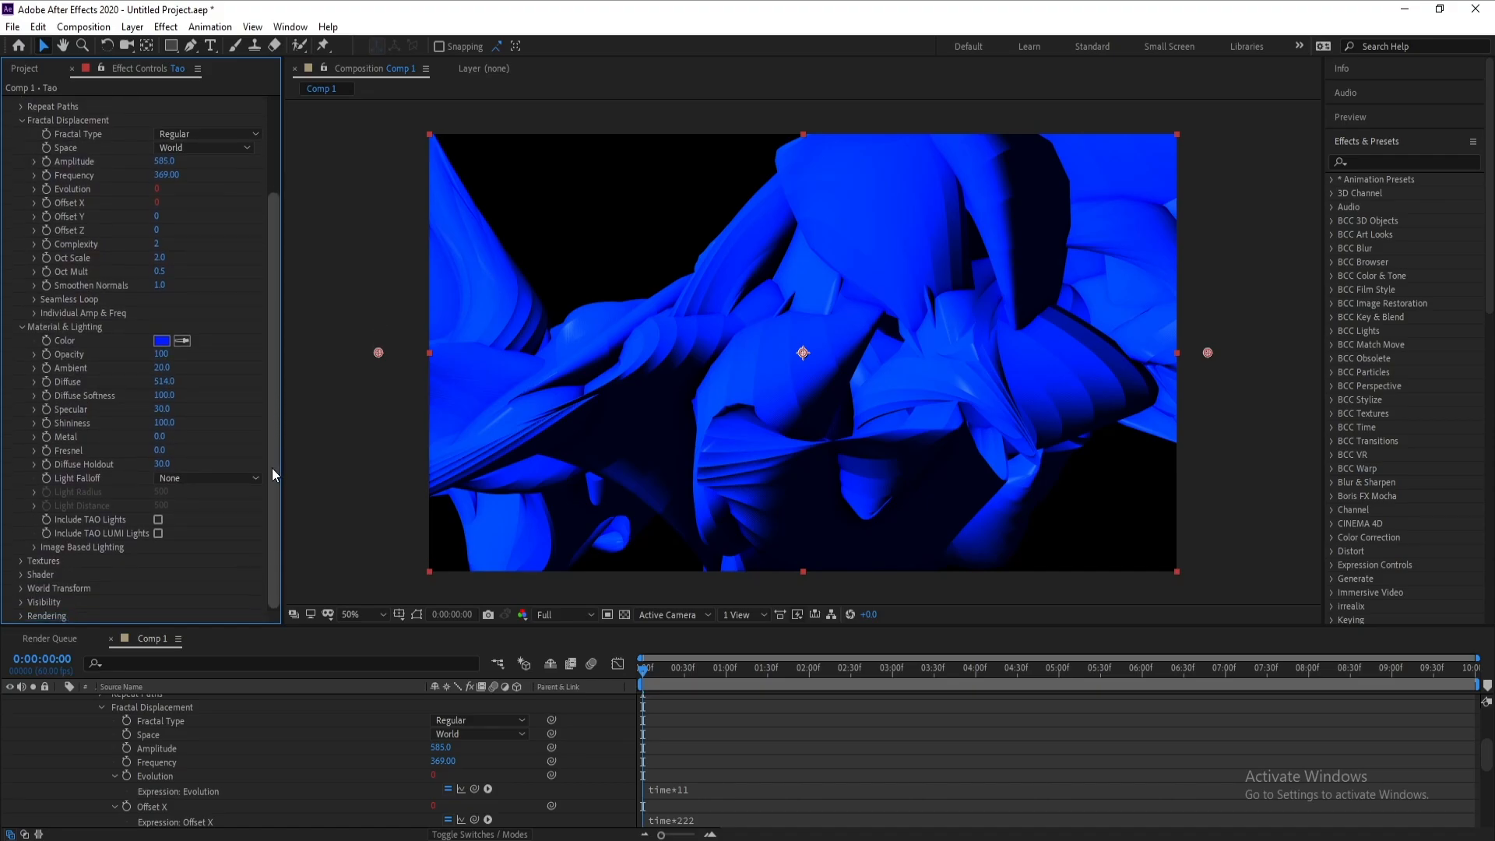
mouse_move(271, 479)
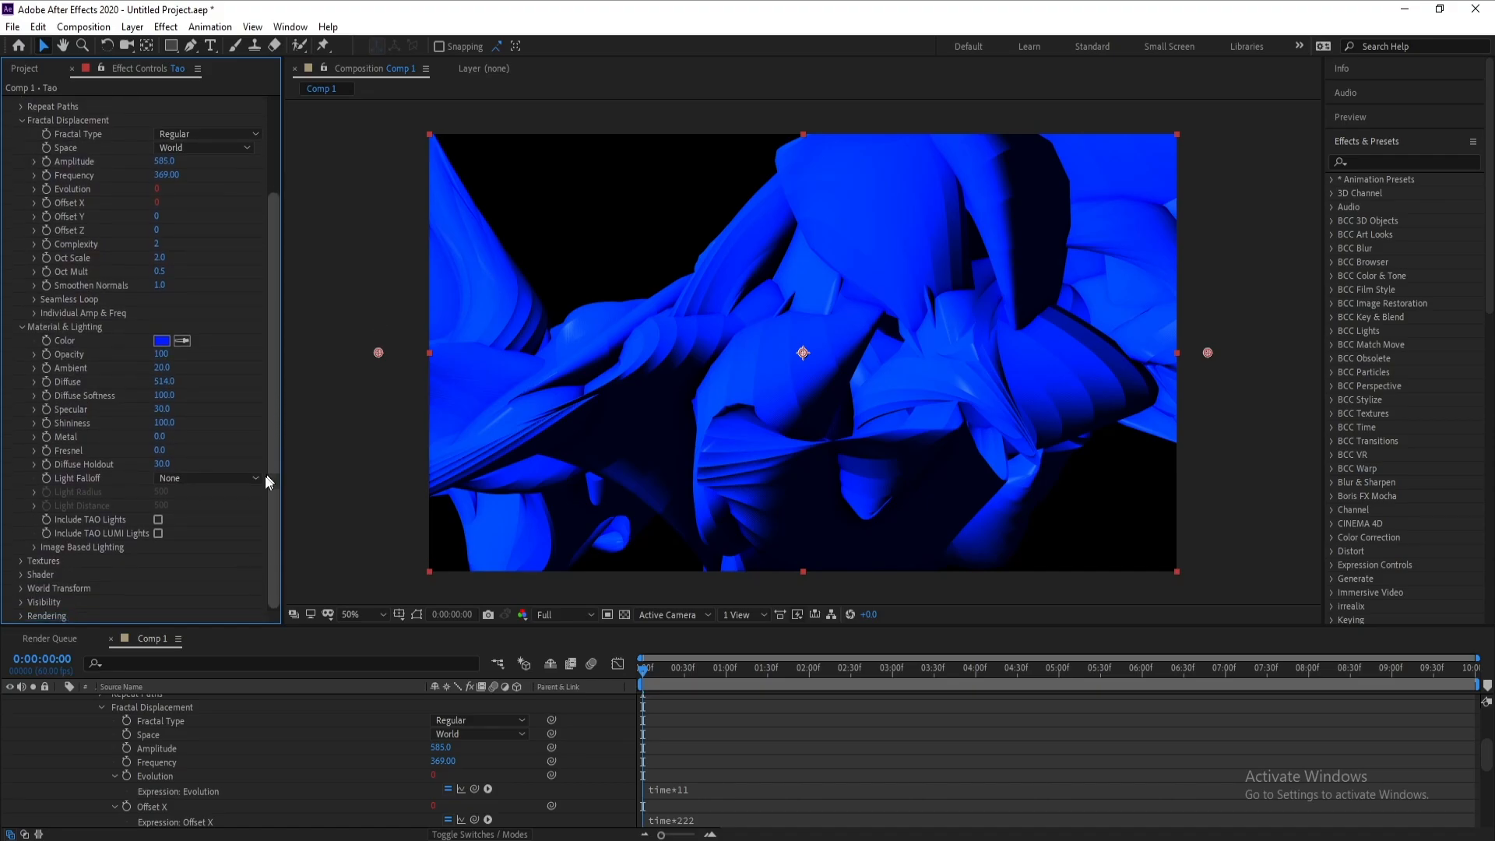
scroll("down", 3)
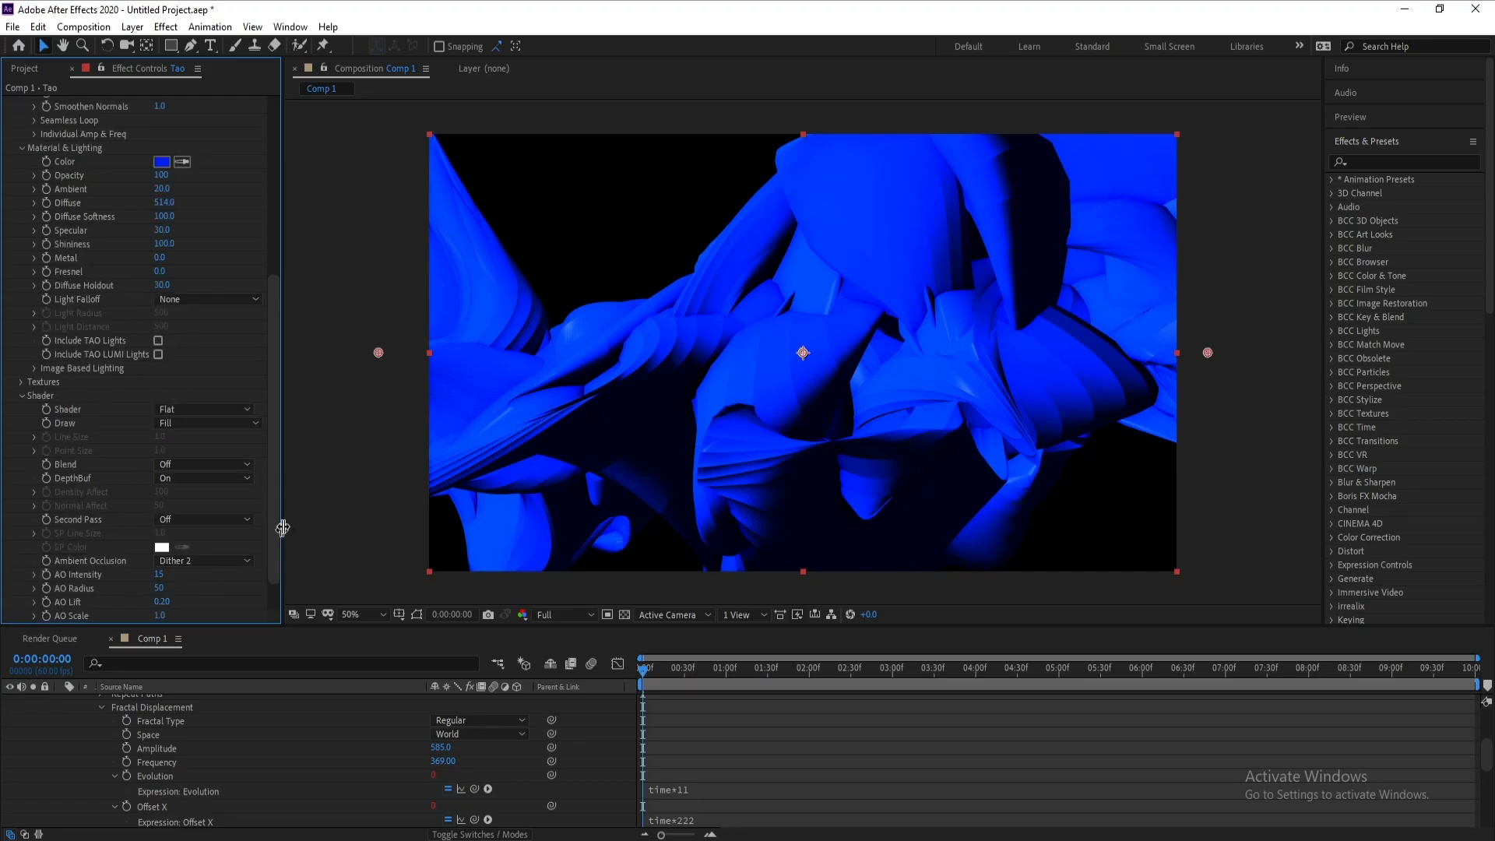
scroll("down", 3)
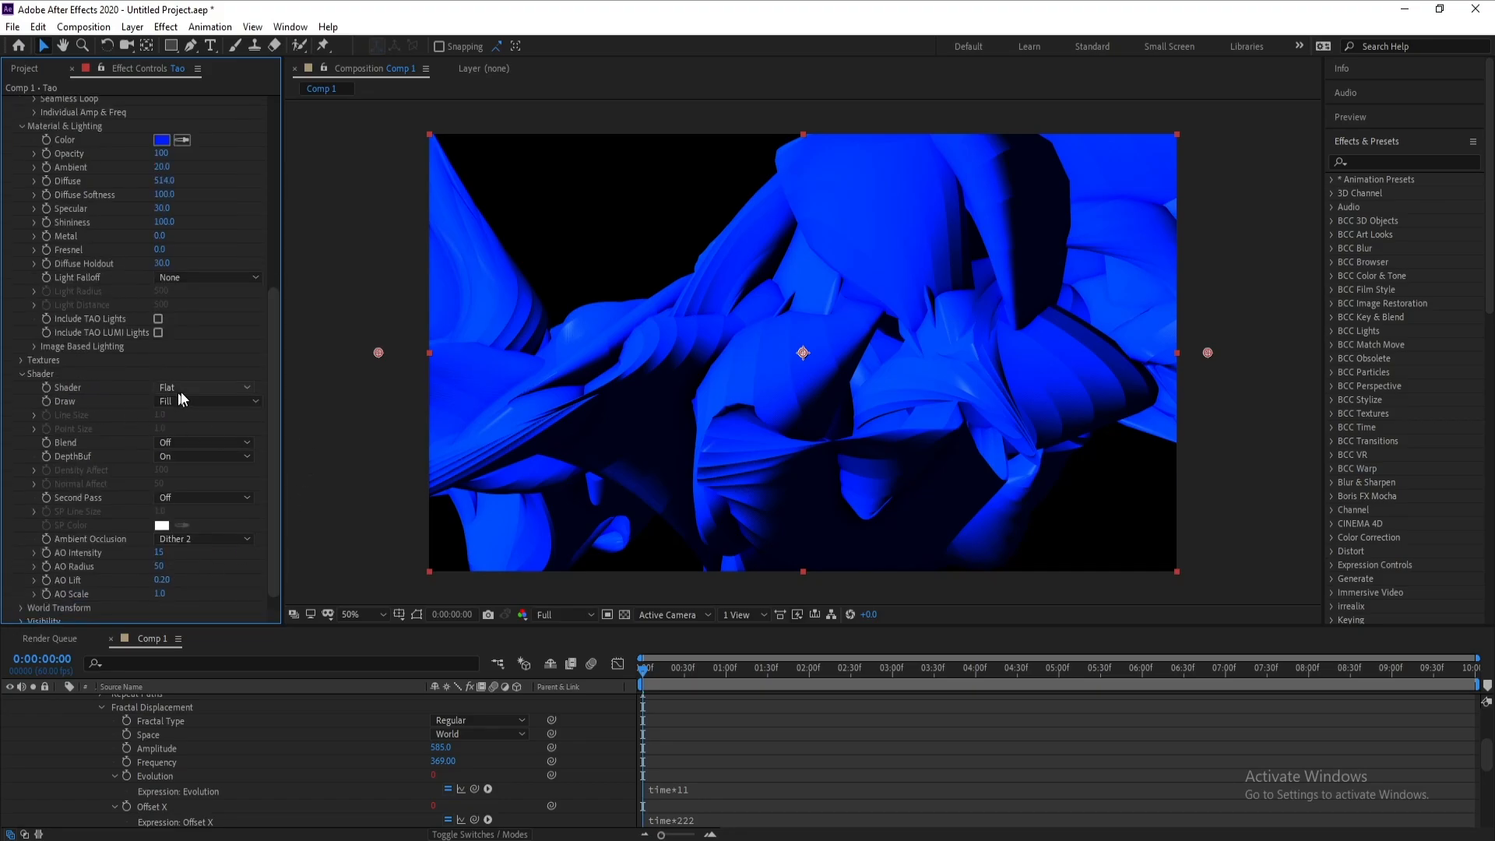
left_click(202, 387)
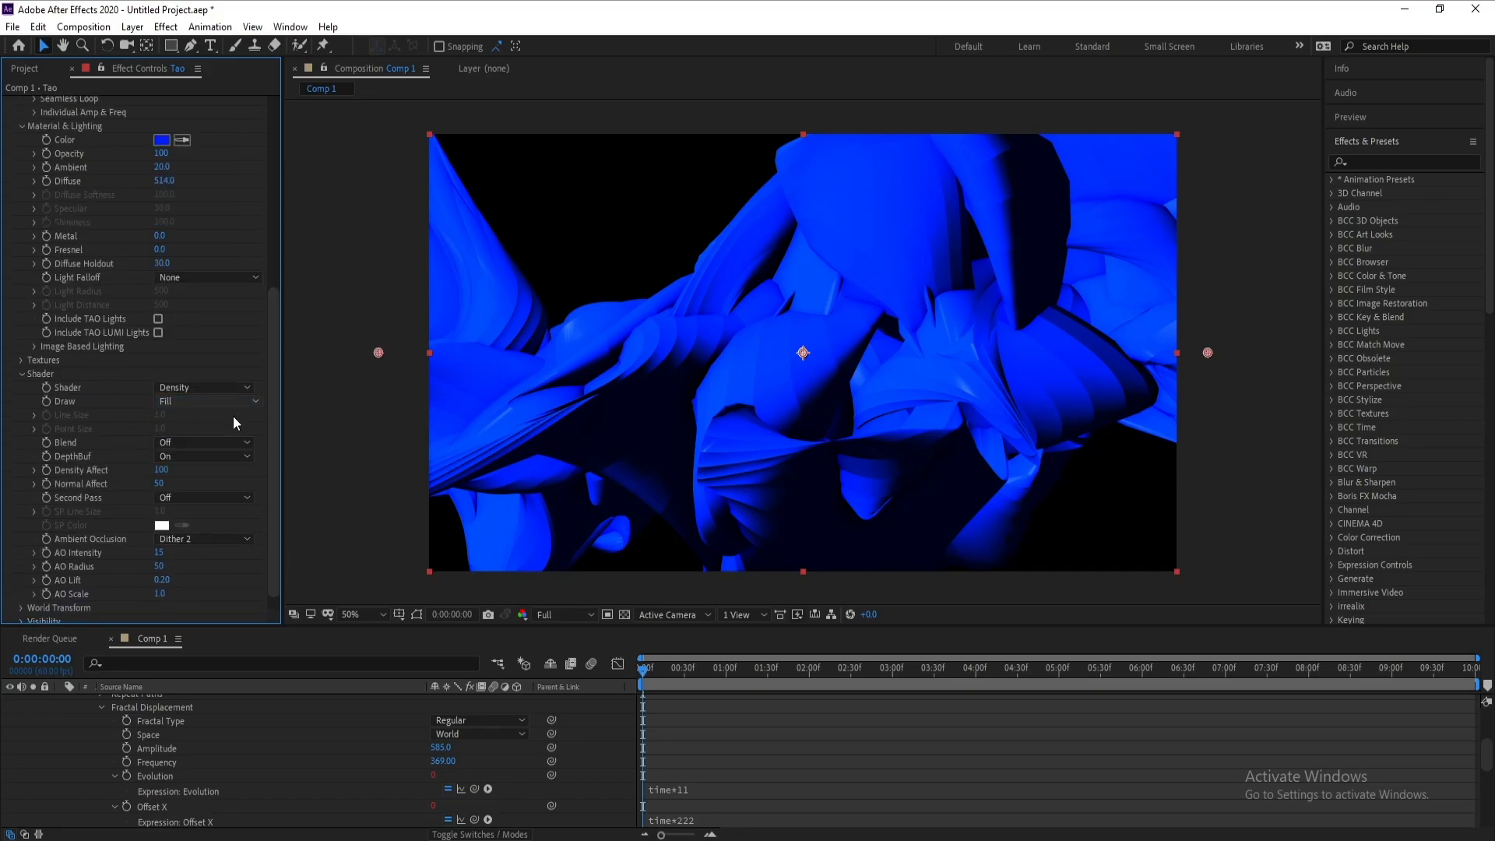
left_click(203, 442)
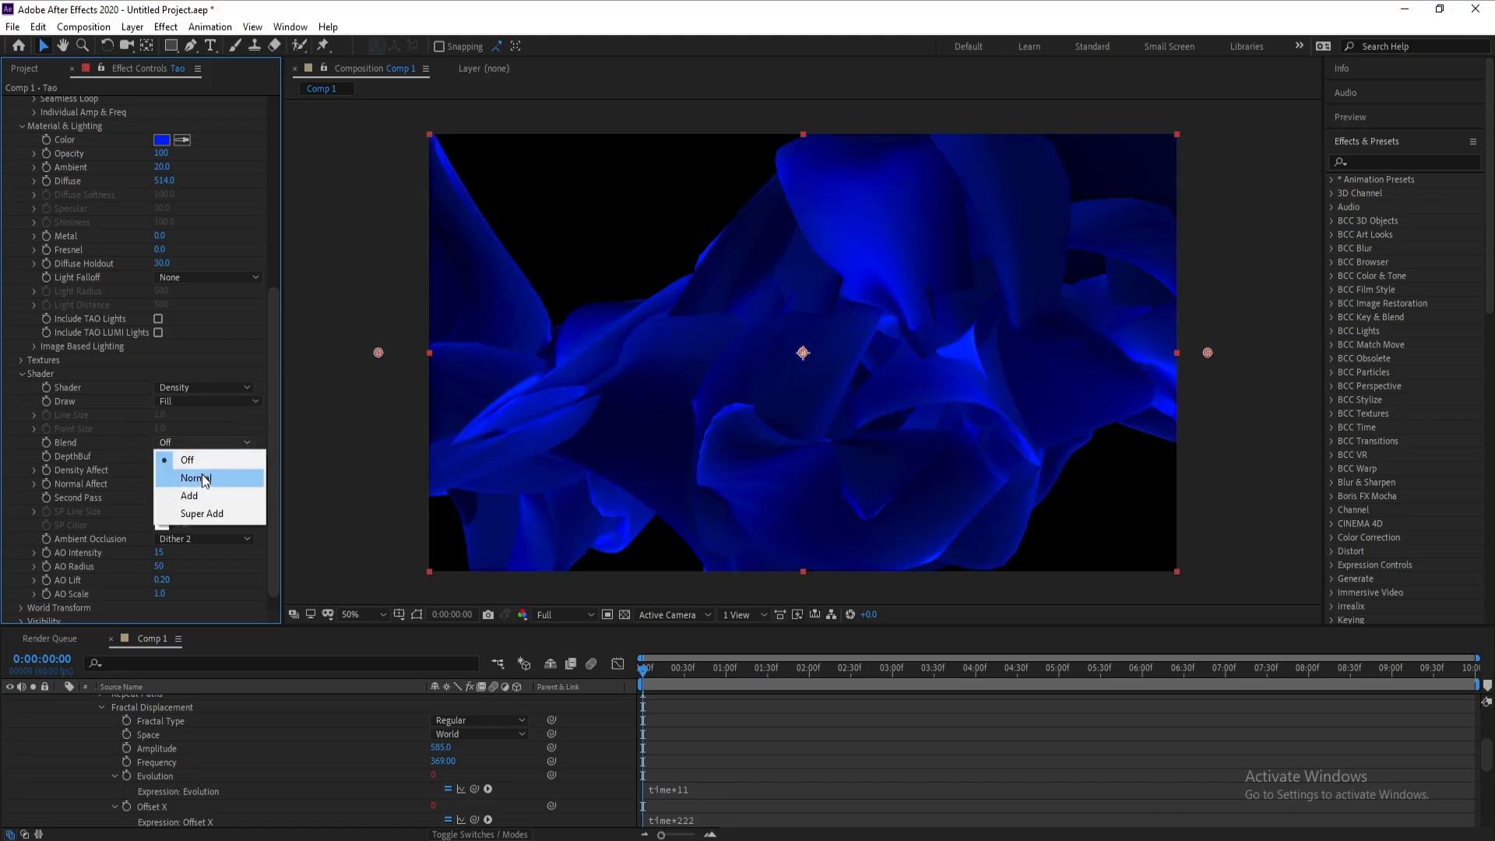
left_click(193, 477)
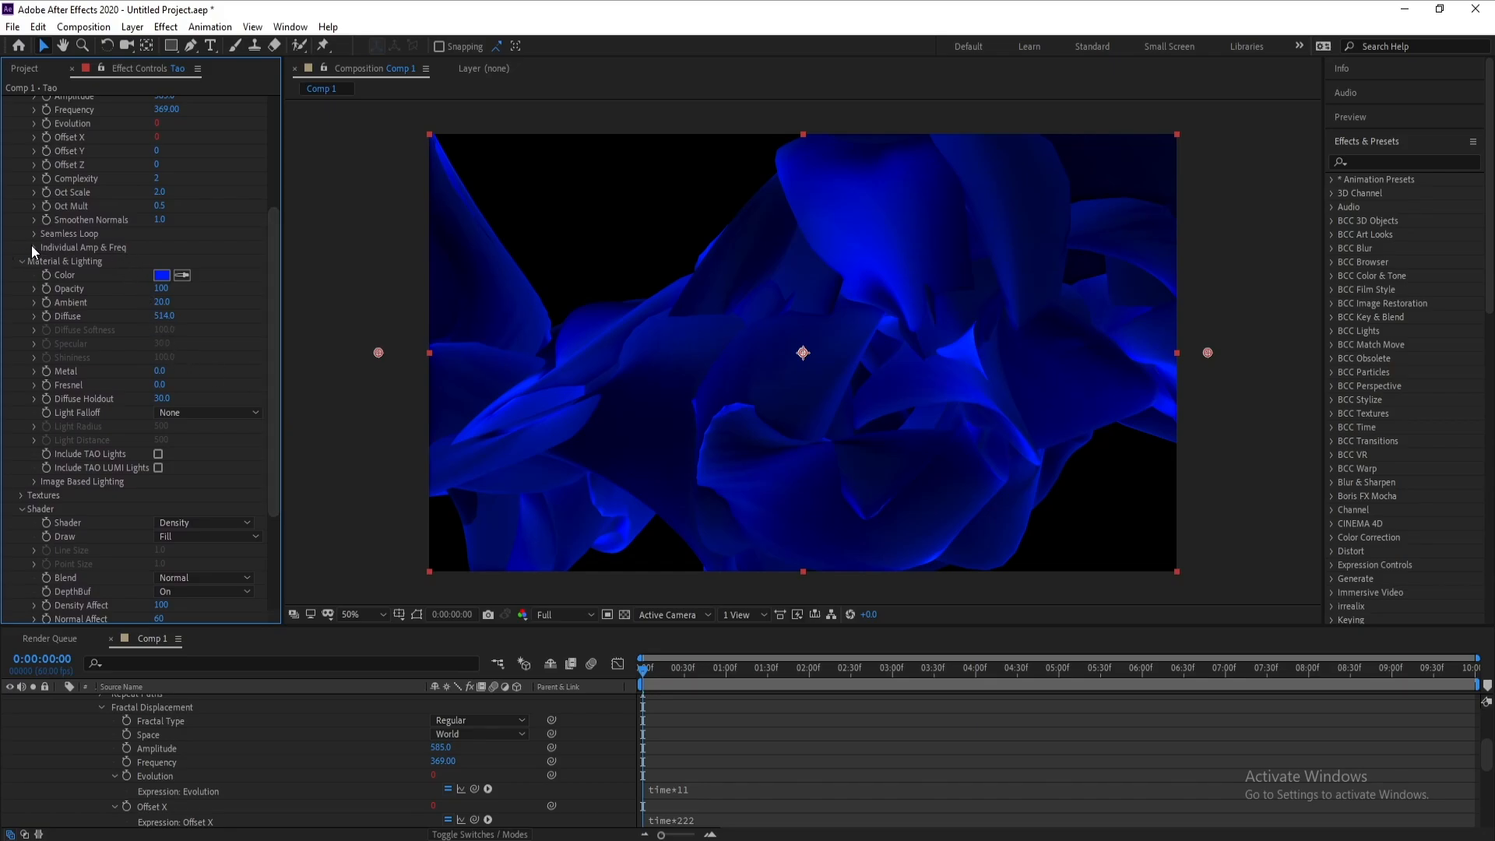
Step: Set Individual Amplitude X 0, Y 60, Z 0 and Frequency X 30, Y 30, Z 1500
left_click(20, 248)
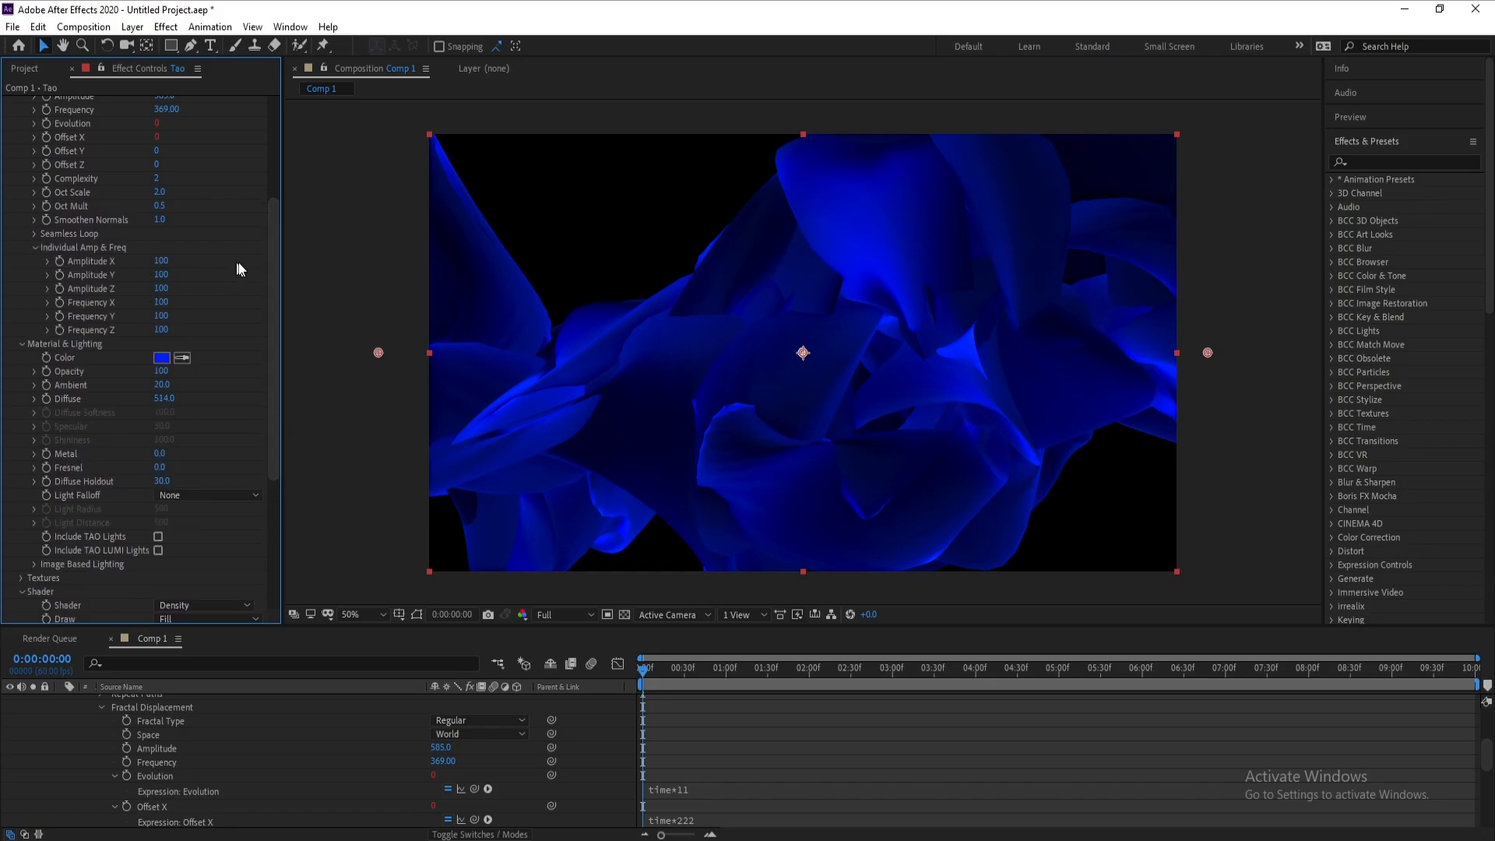
scroll("down", 3)
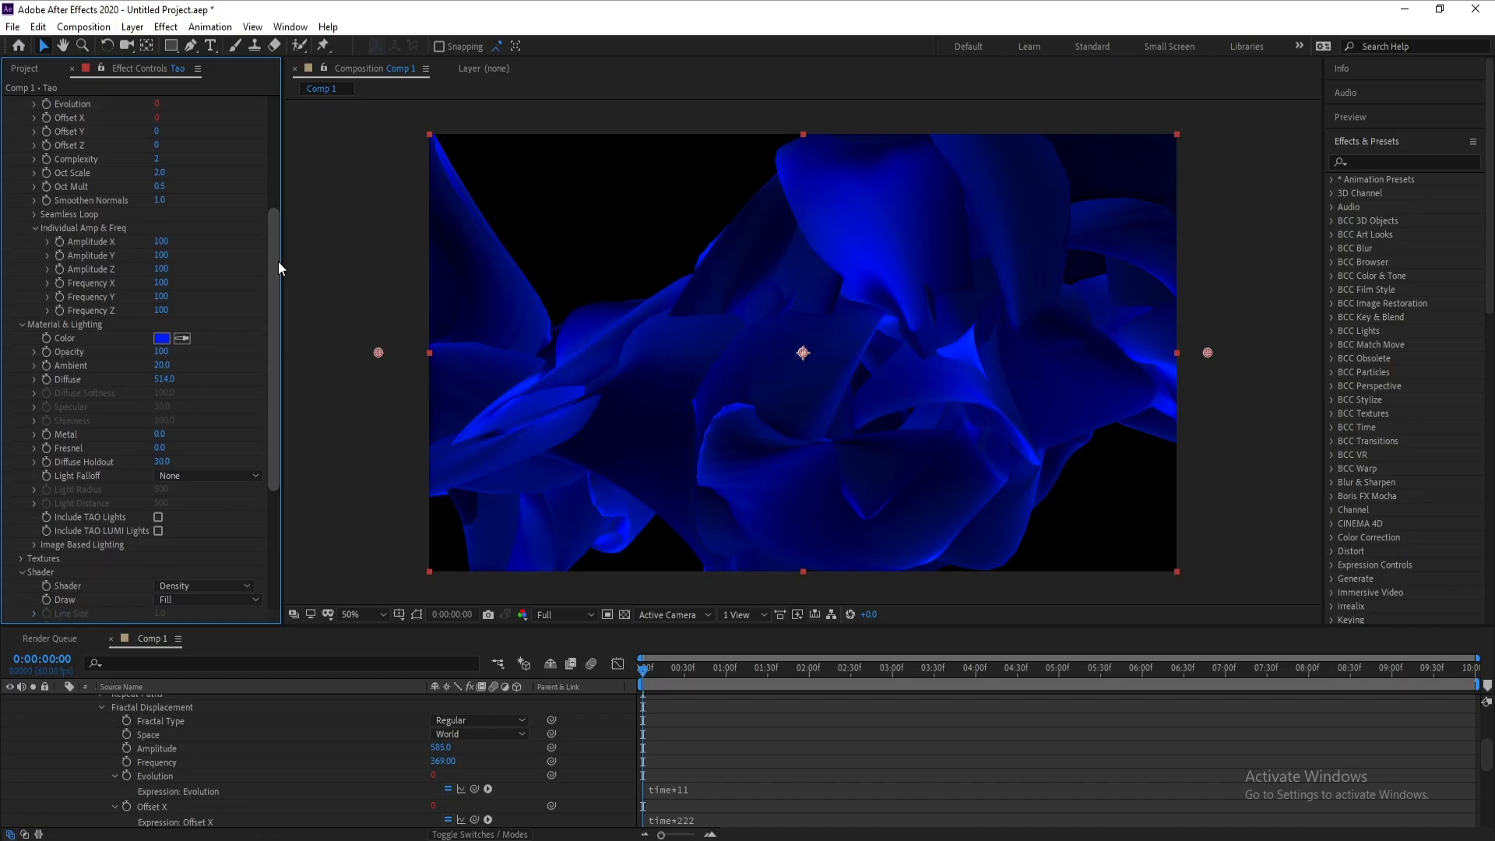
scroll("down", 3)
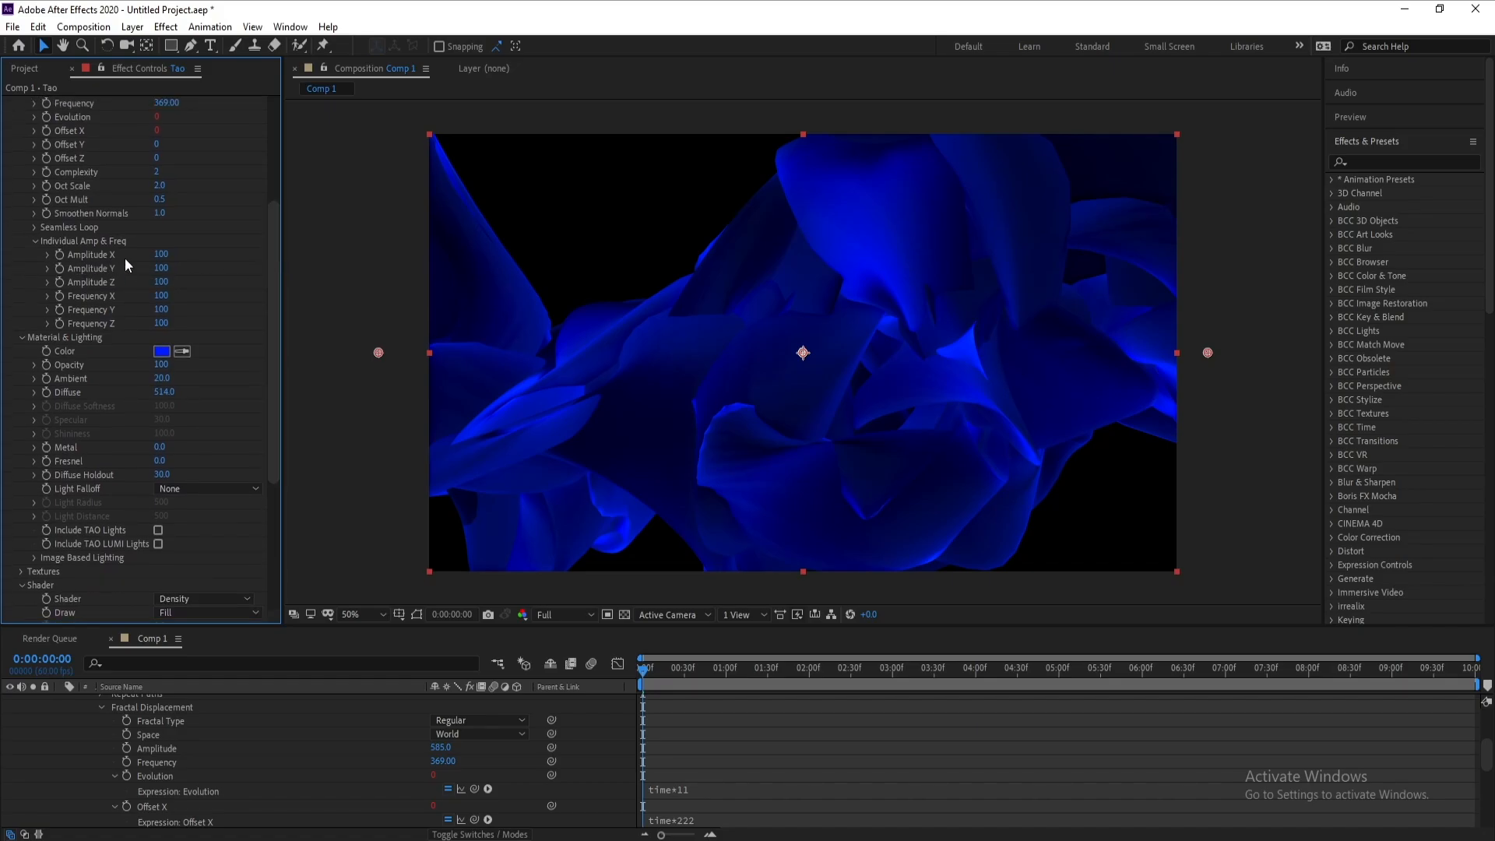
double_click(162, 254)
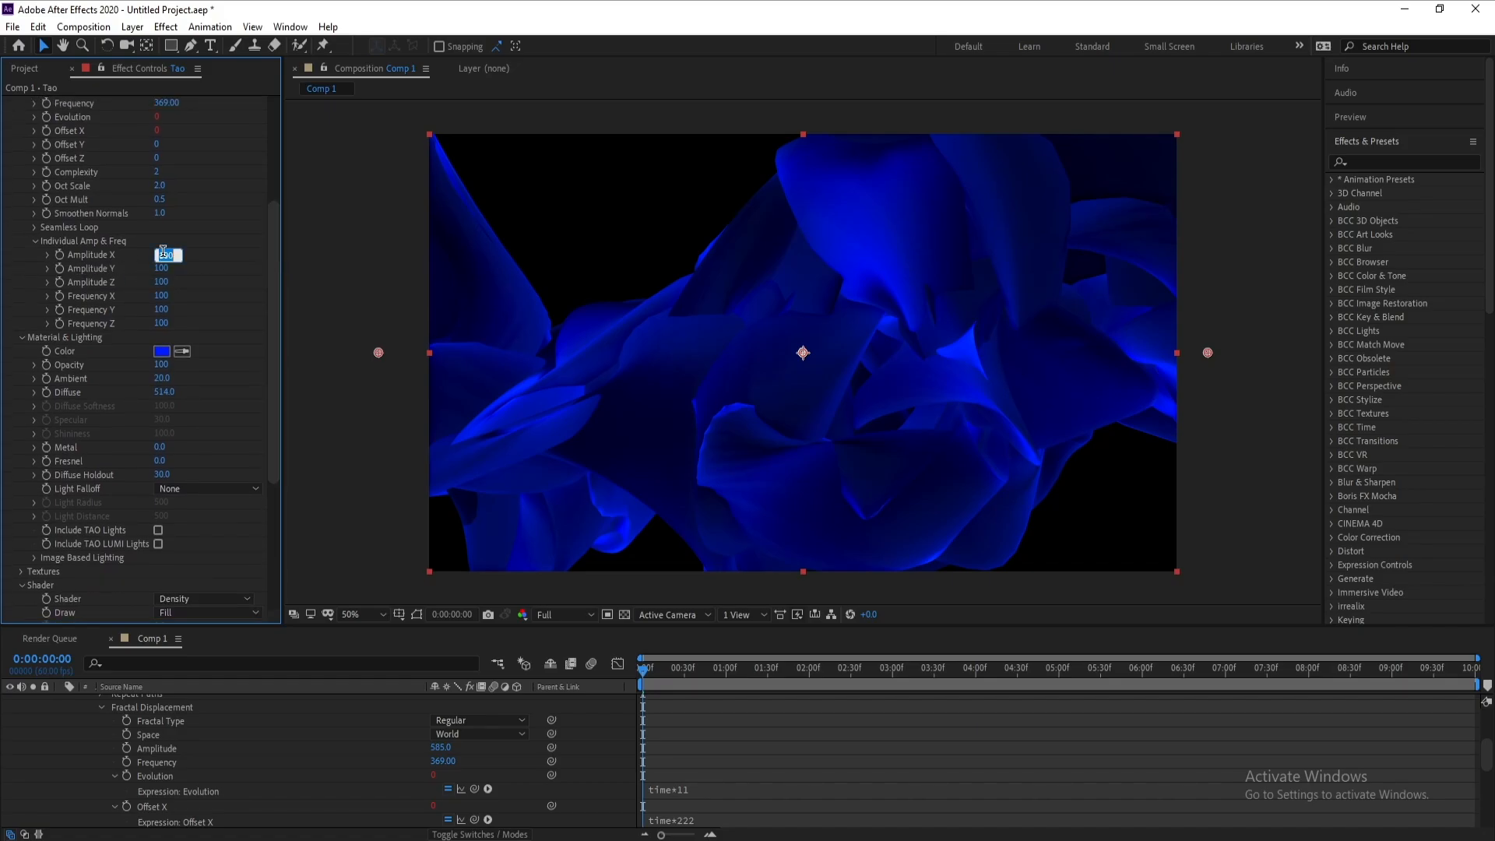
type("0")
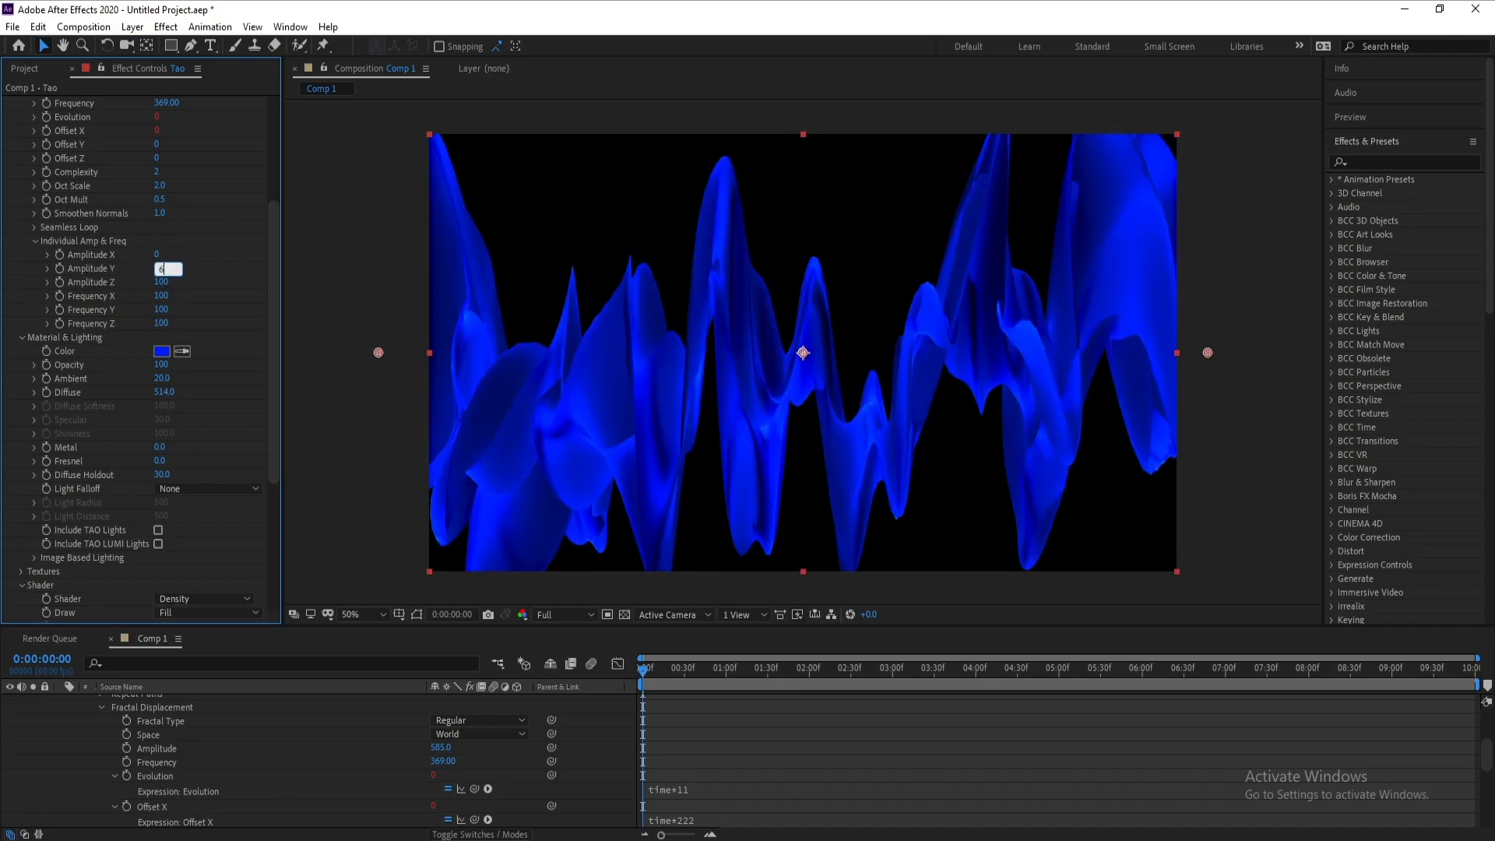
type("60")
left_click(162, 296)
type("10")
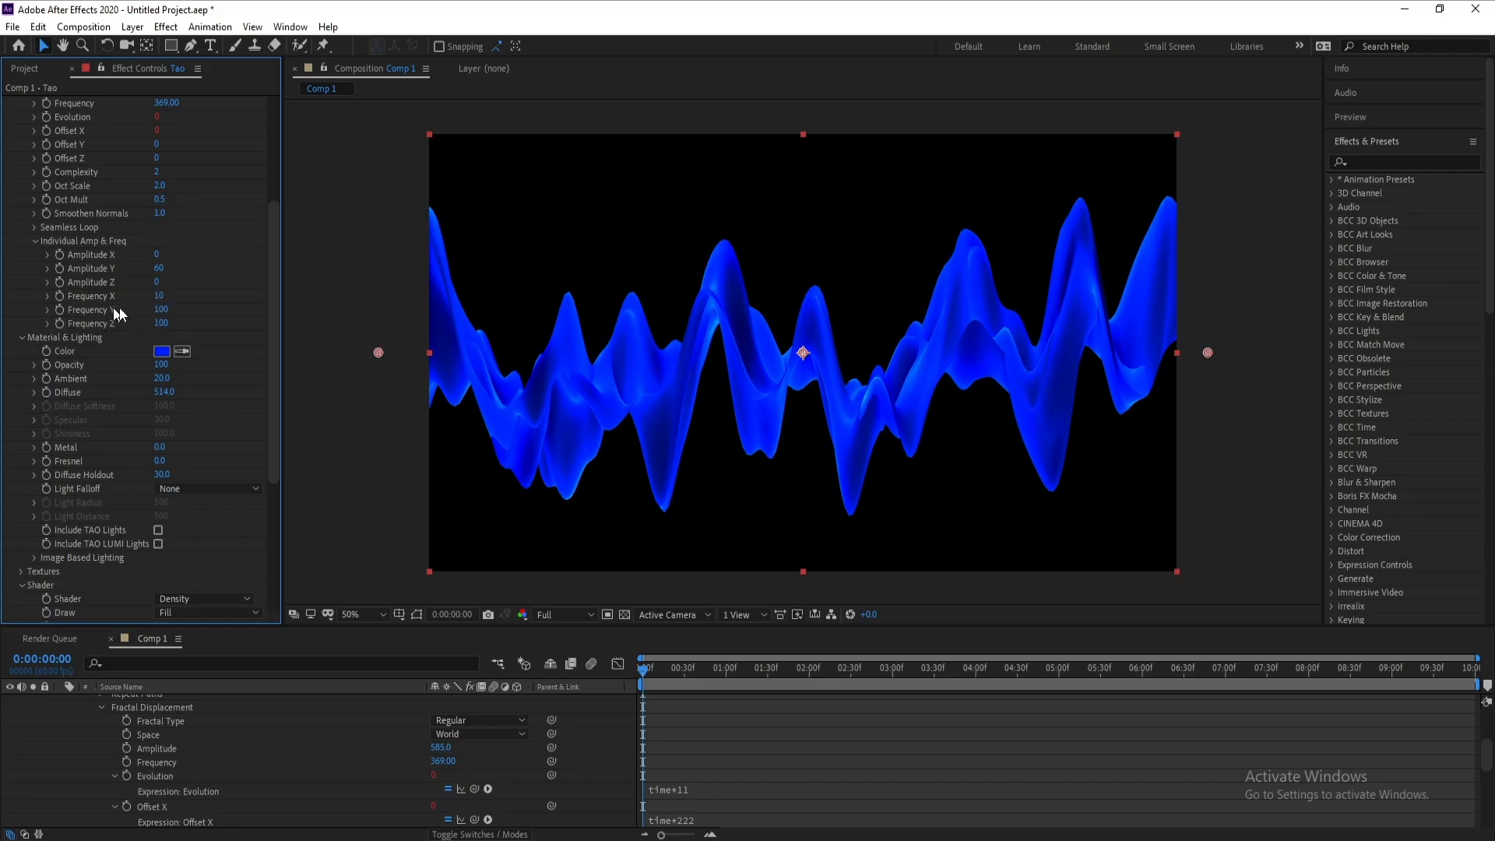
type("30")
type("1500")
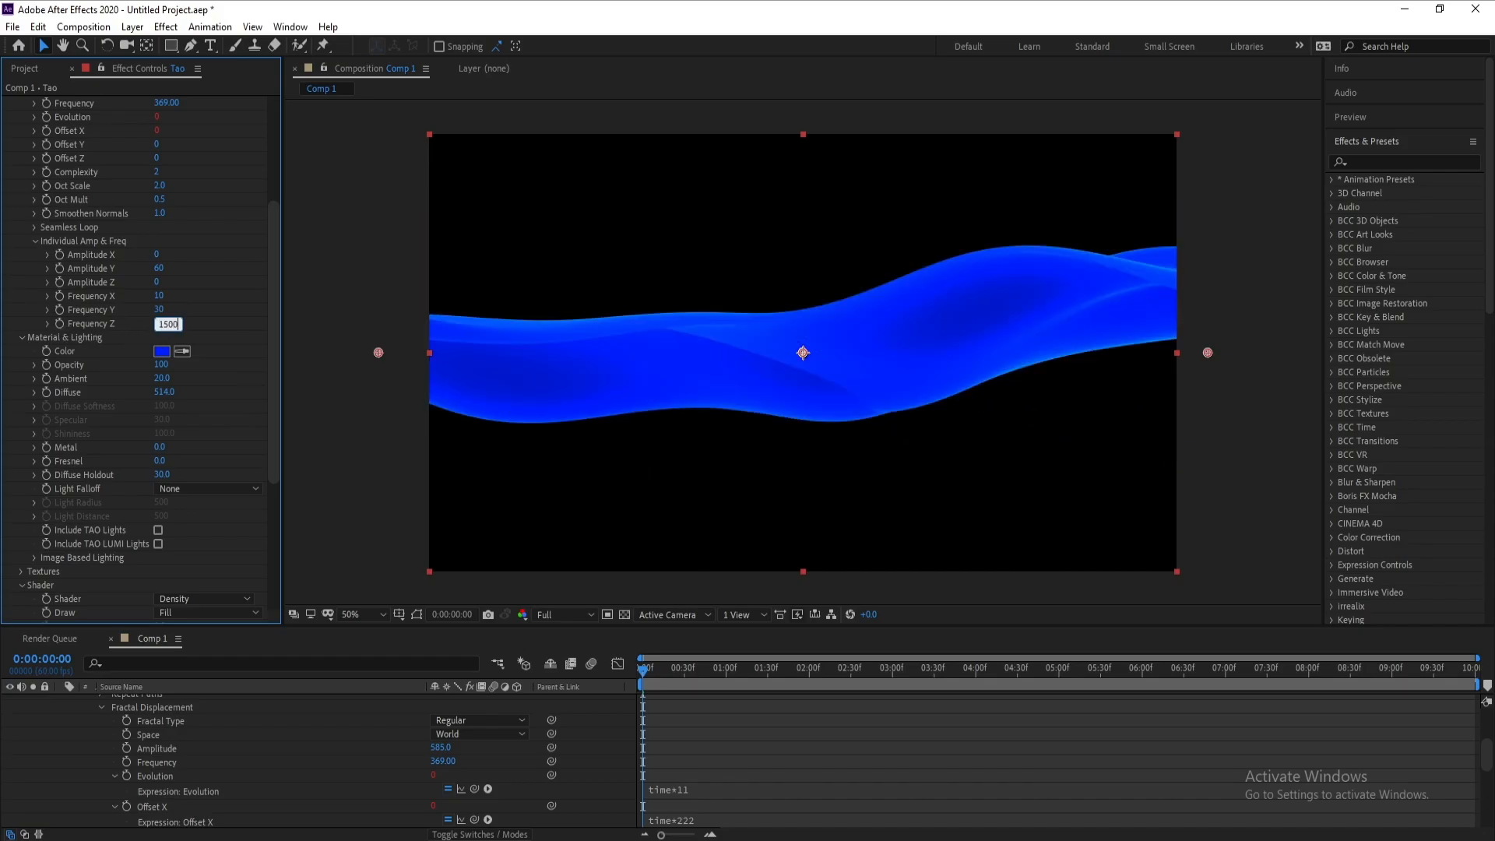
key("Enter")
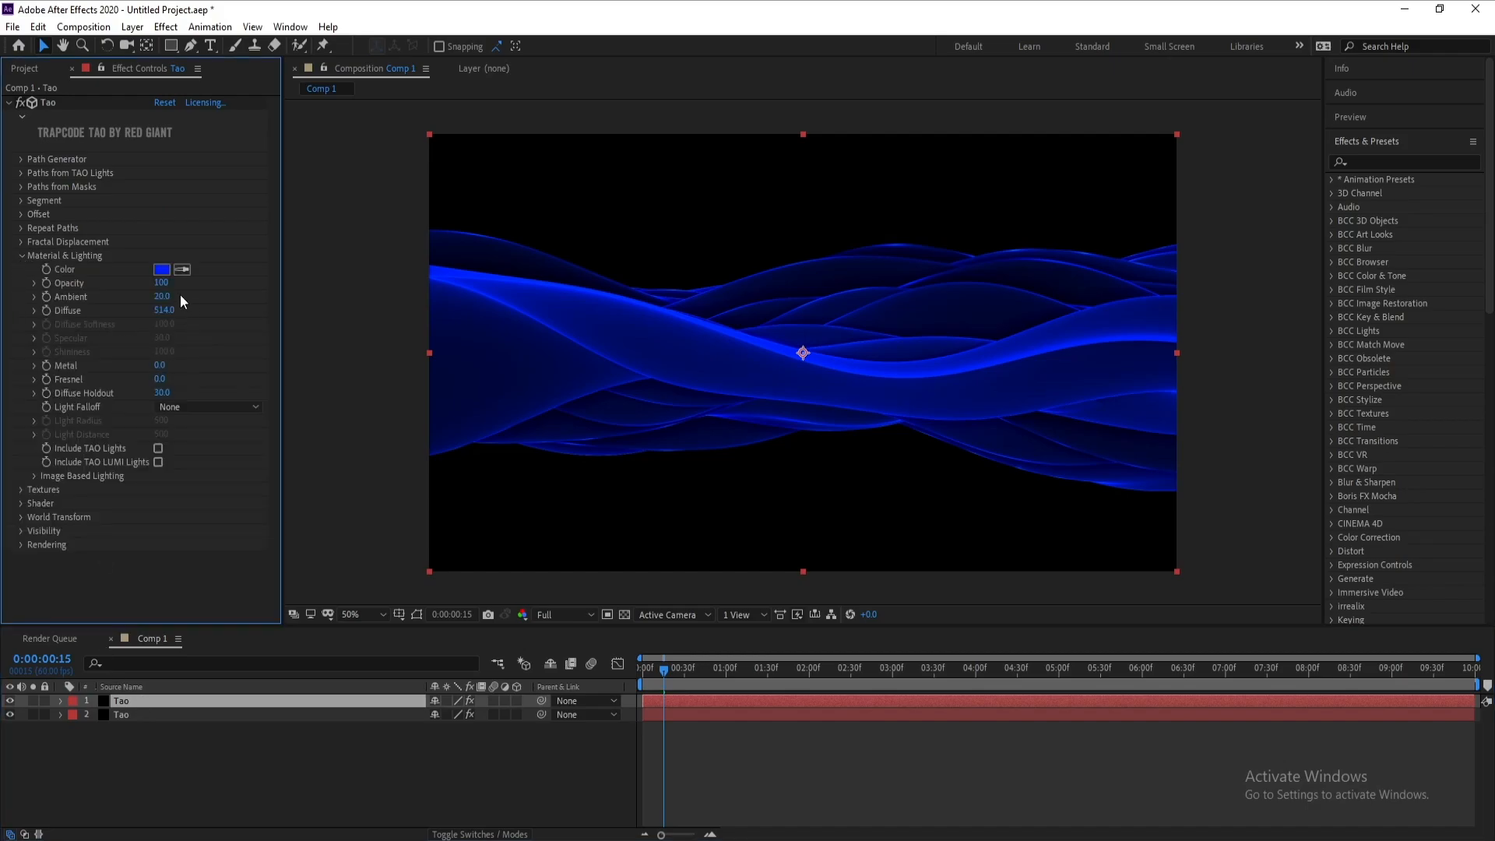
Step: Recolour the top Tao ribbon's material to purple 8306A2
left_click(161, 270)
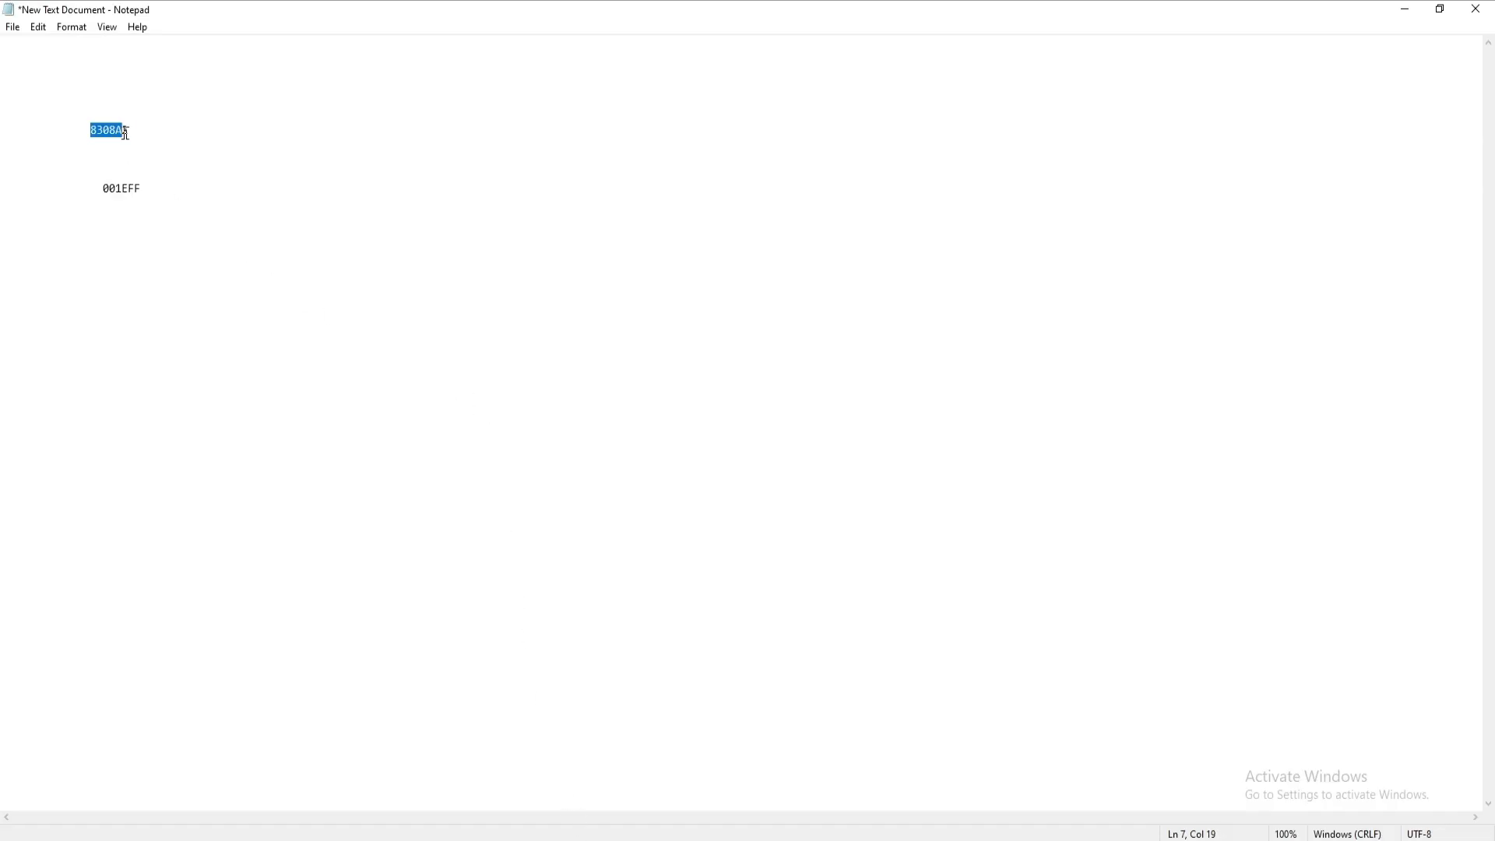
type("2")
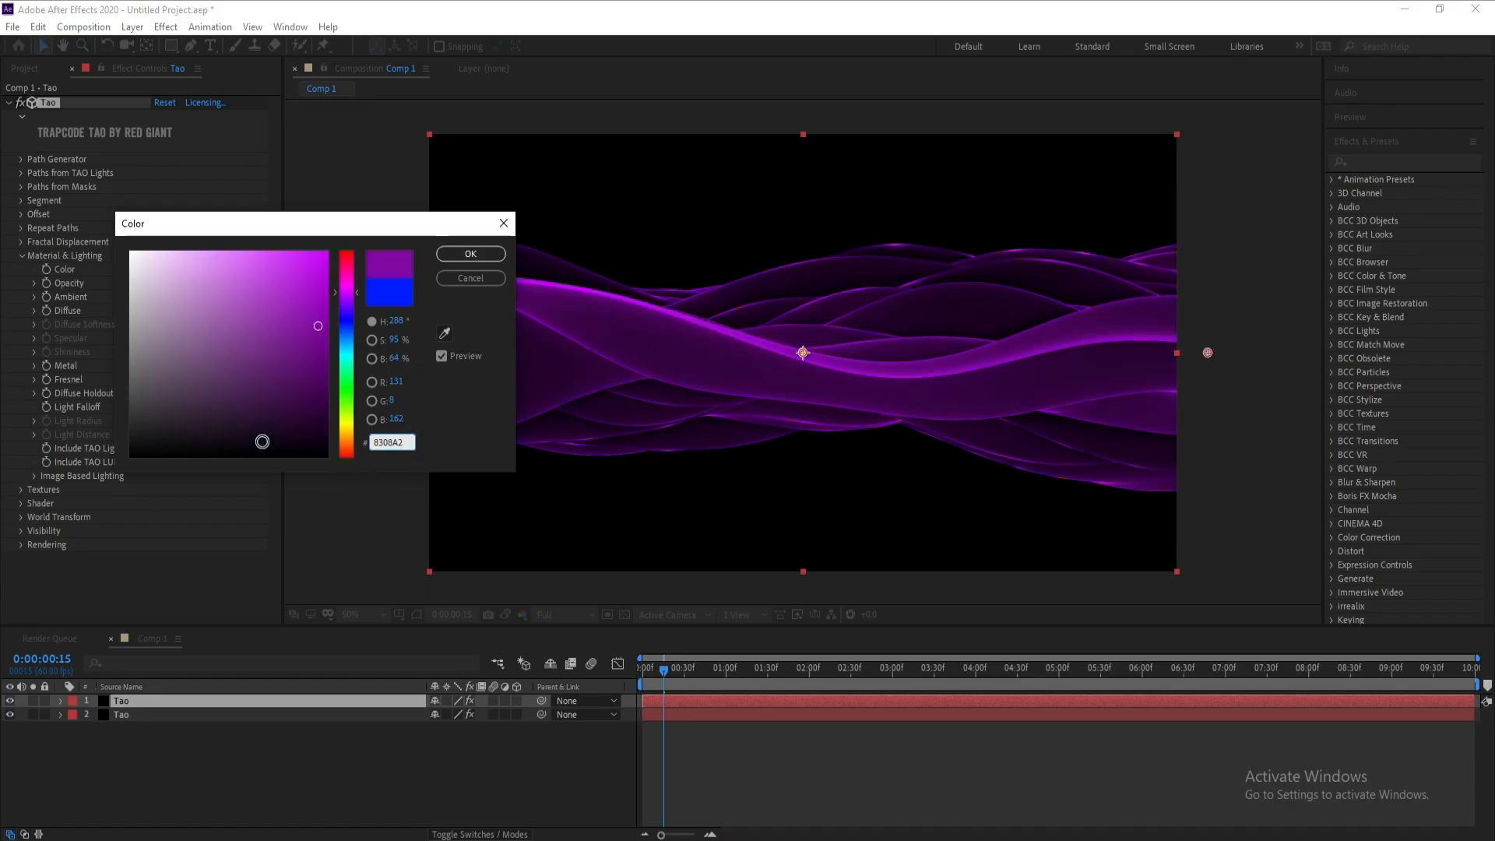
left_click(468, 254)
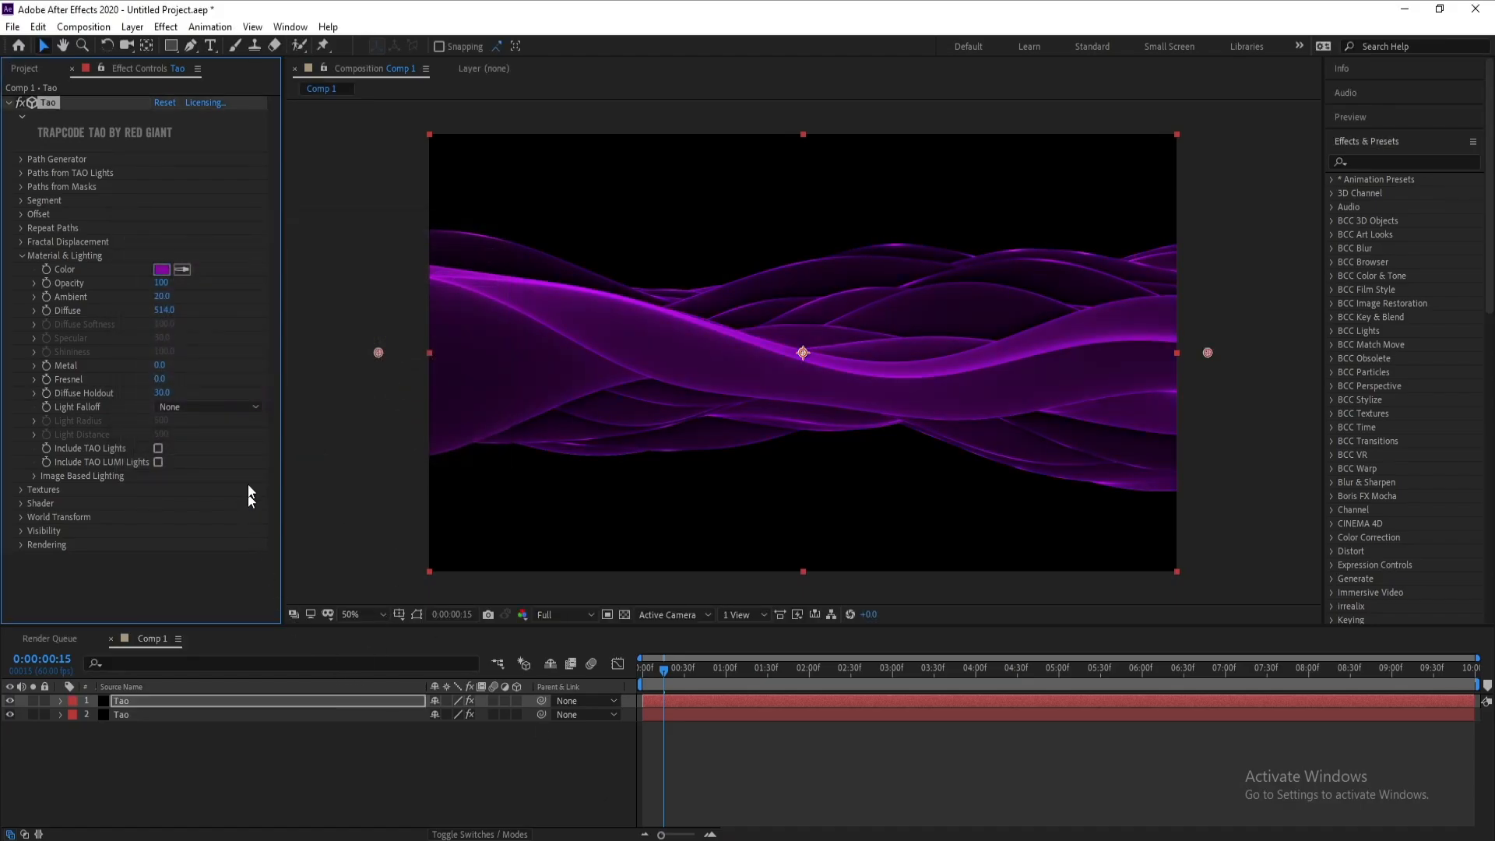
Step: Push the purple ribbon's W Rotate Center Z back to about 1774
left_click(21, 515)
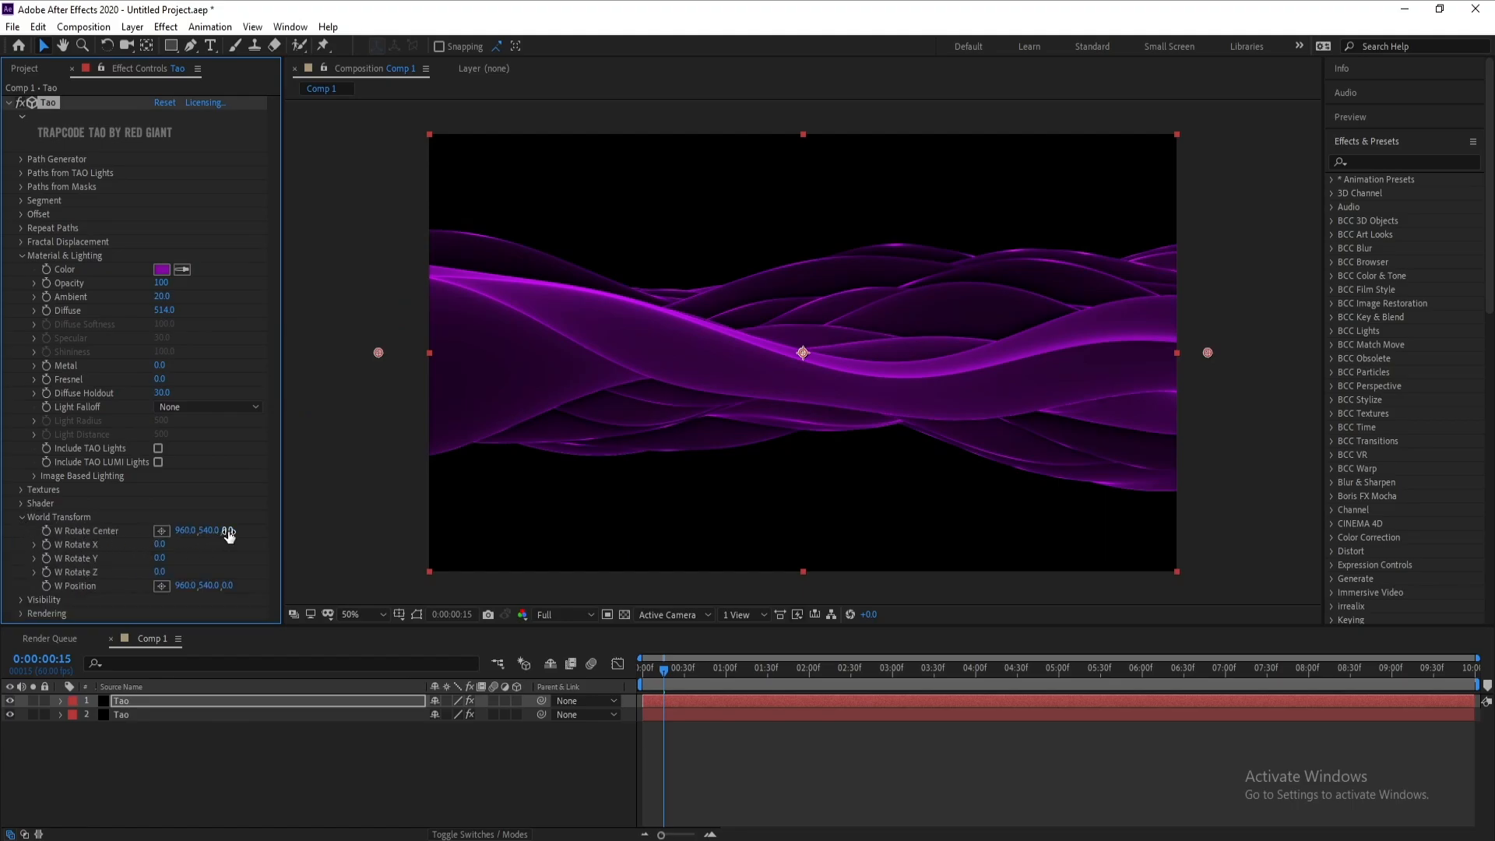
left_click_drag(222, 530, 243, 529)
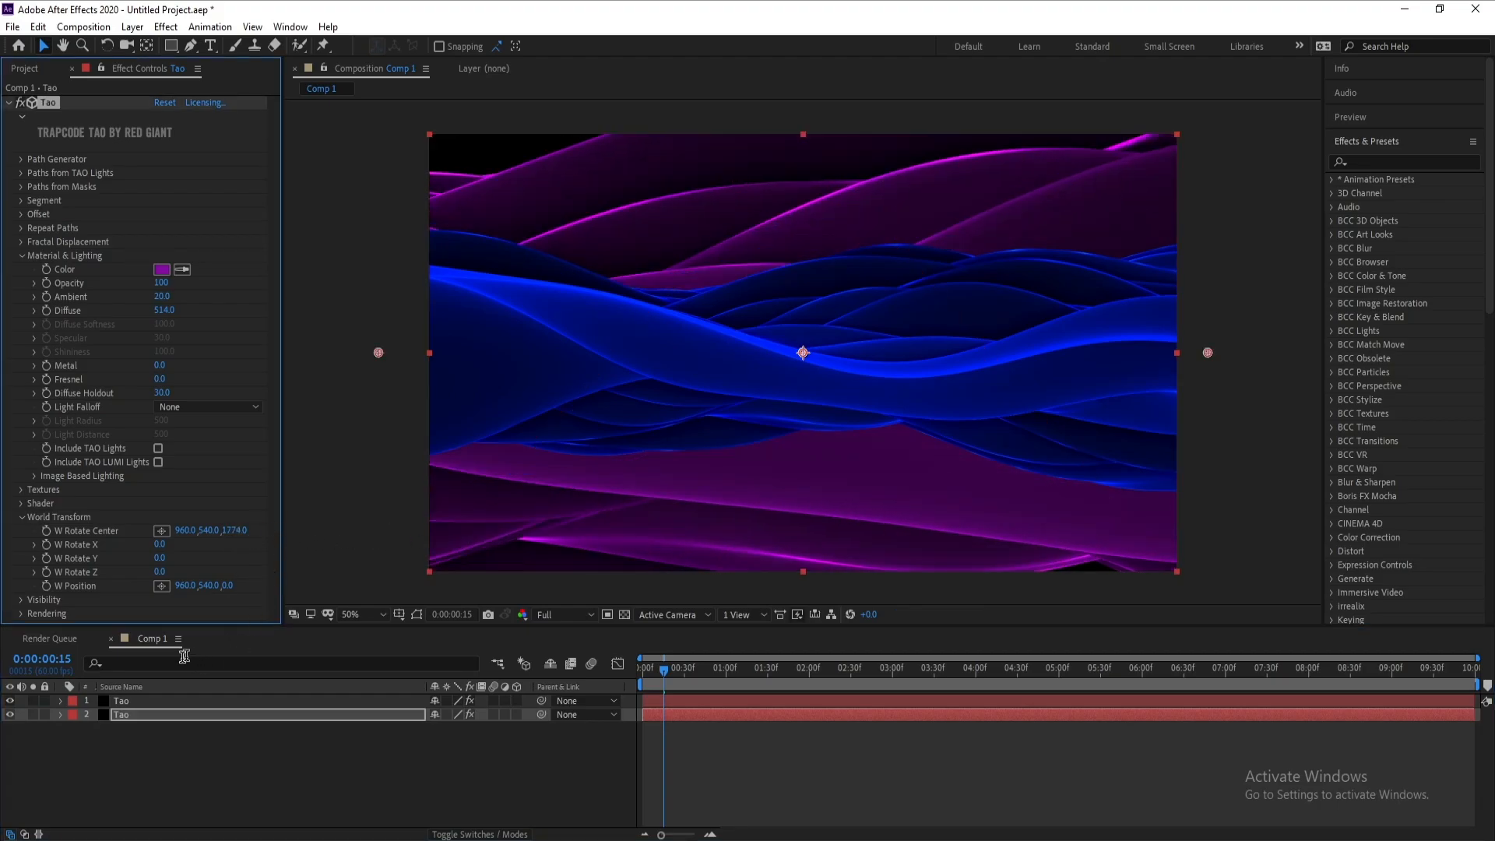
left_click(131, 27)
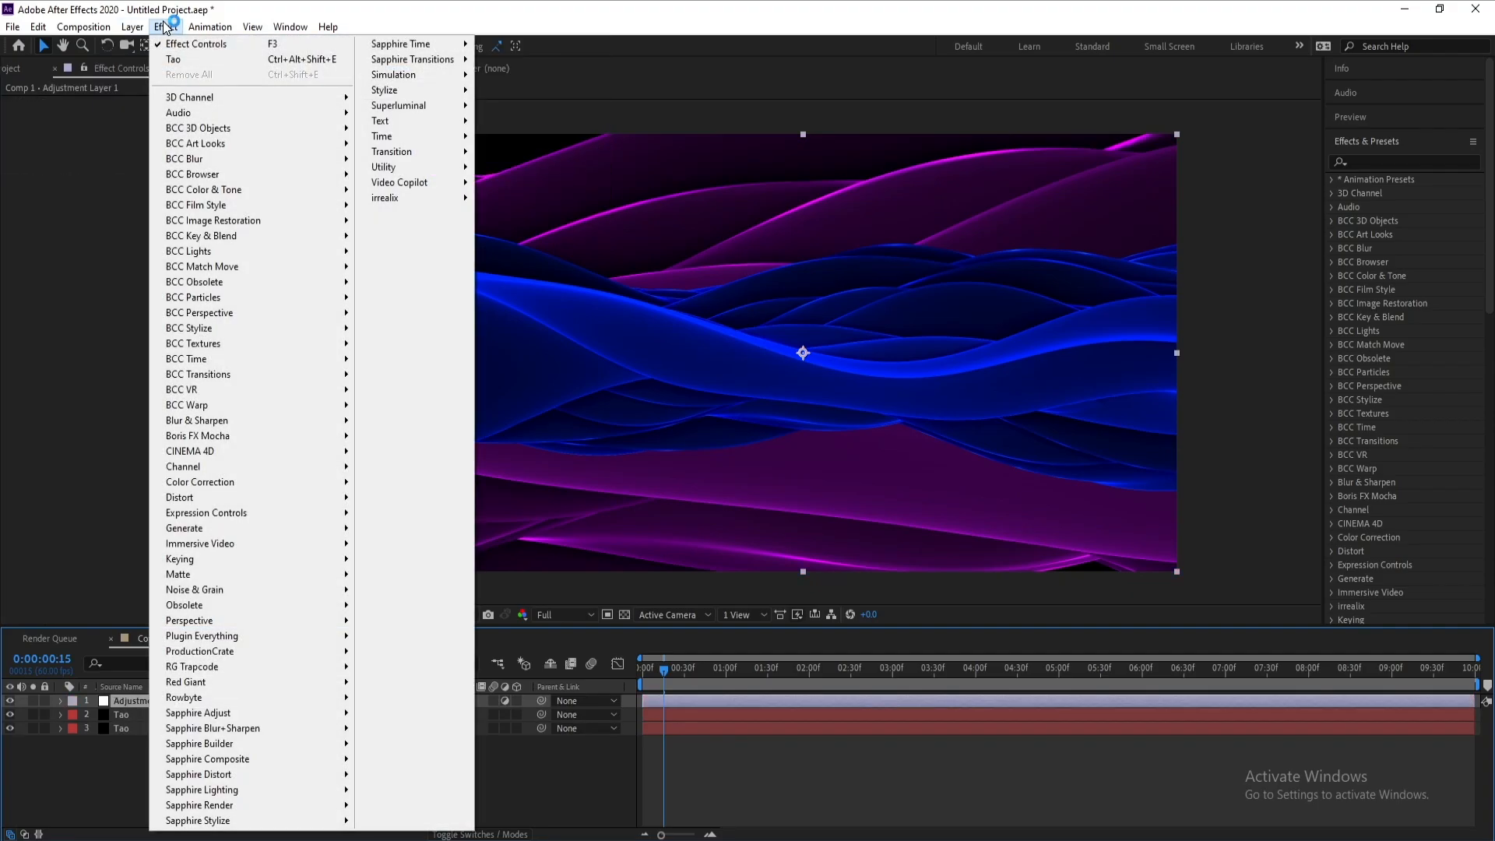
mouse_move(384, 90)
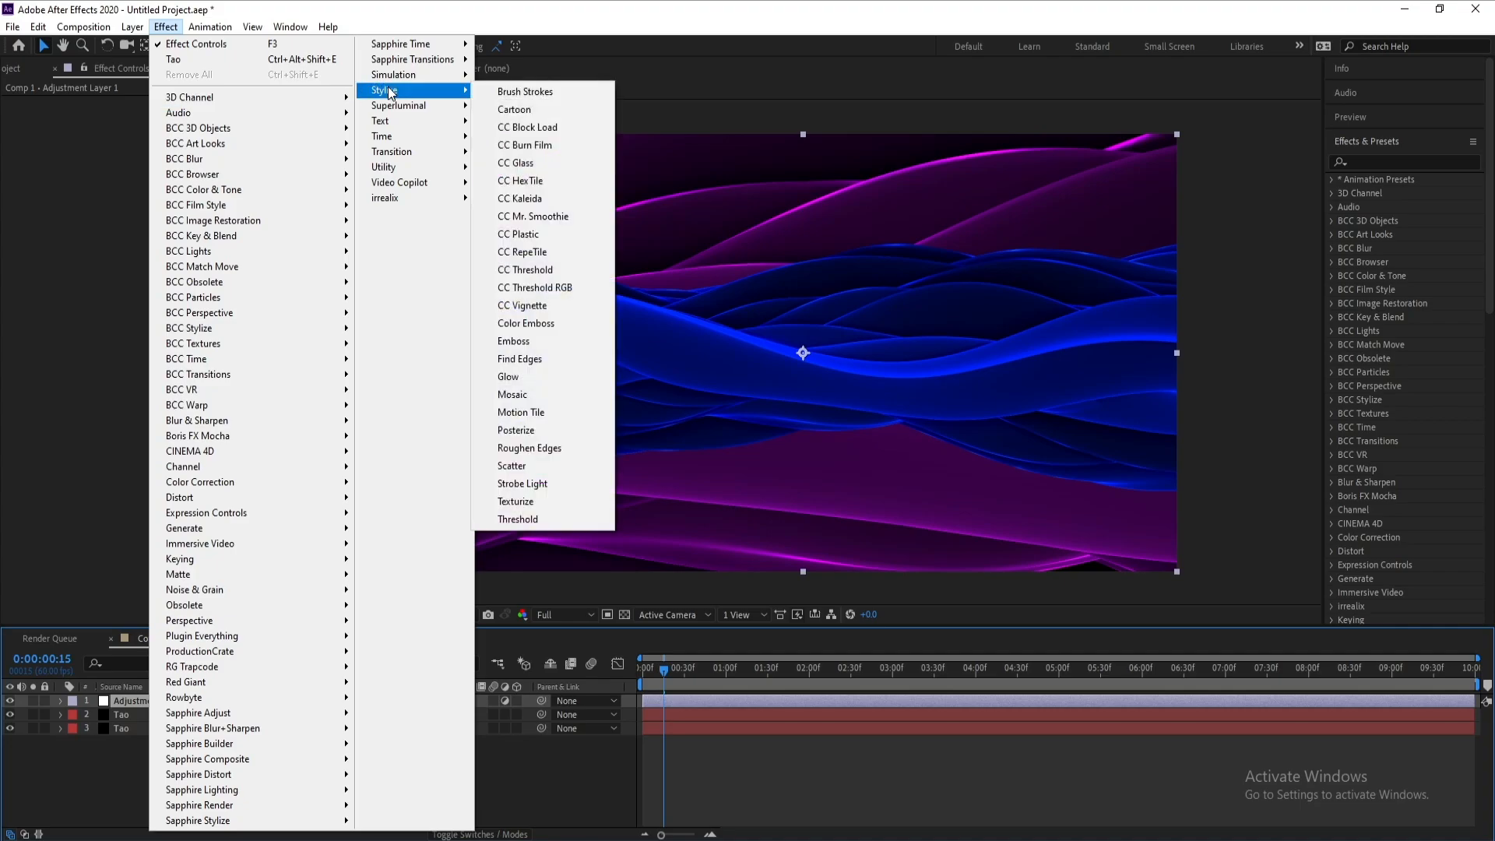
Step: Apply Glow to the new adjustment layer and scrub forward to preview the luminous ribbons
left_click(507, 377)
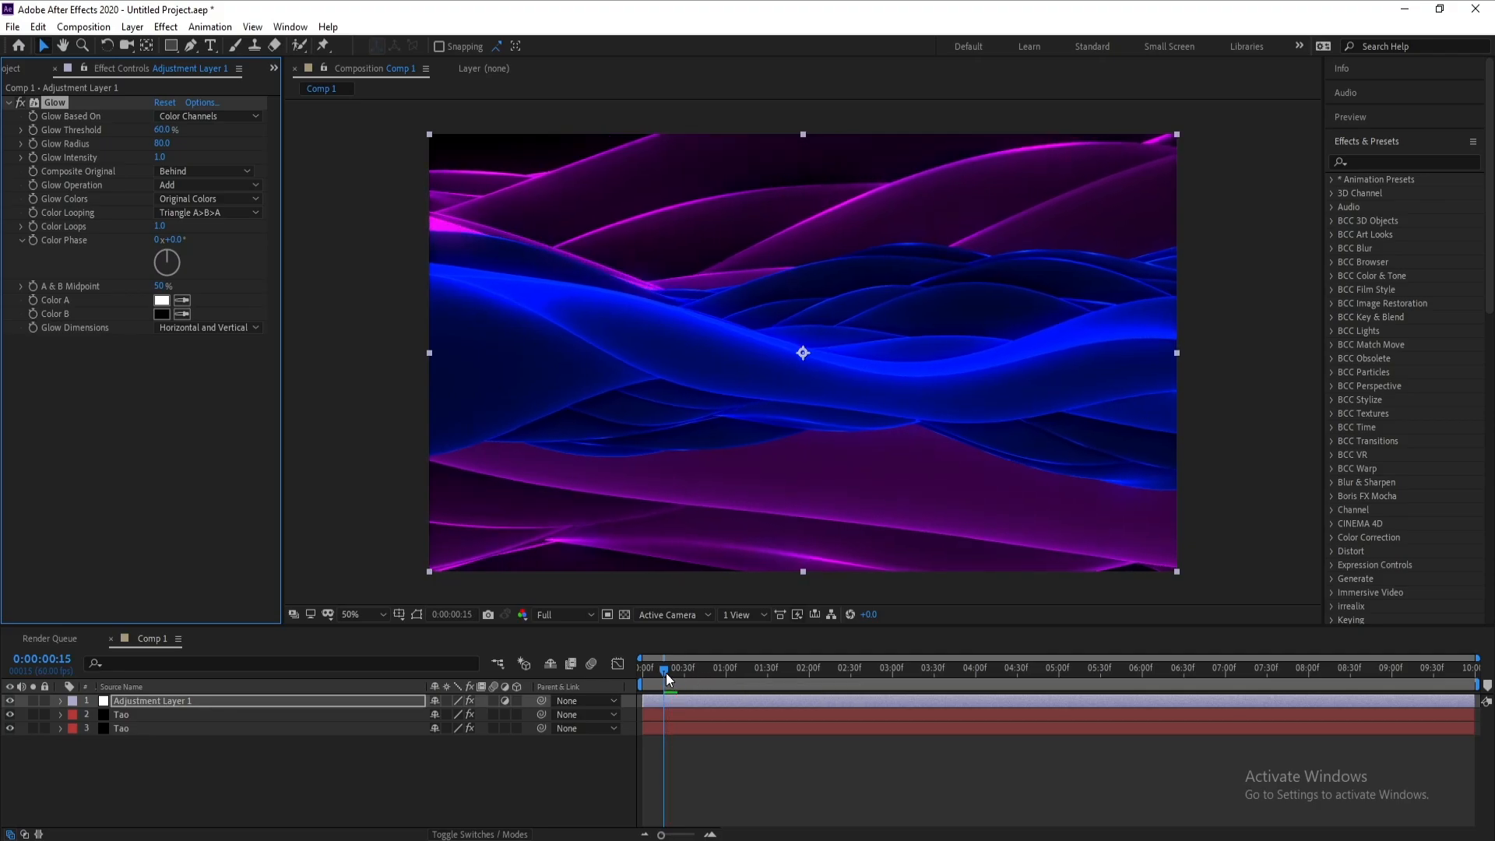
left_click_drag(665, 668, 738, 668)
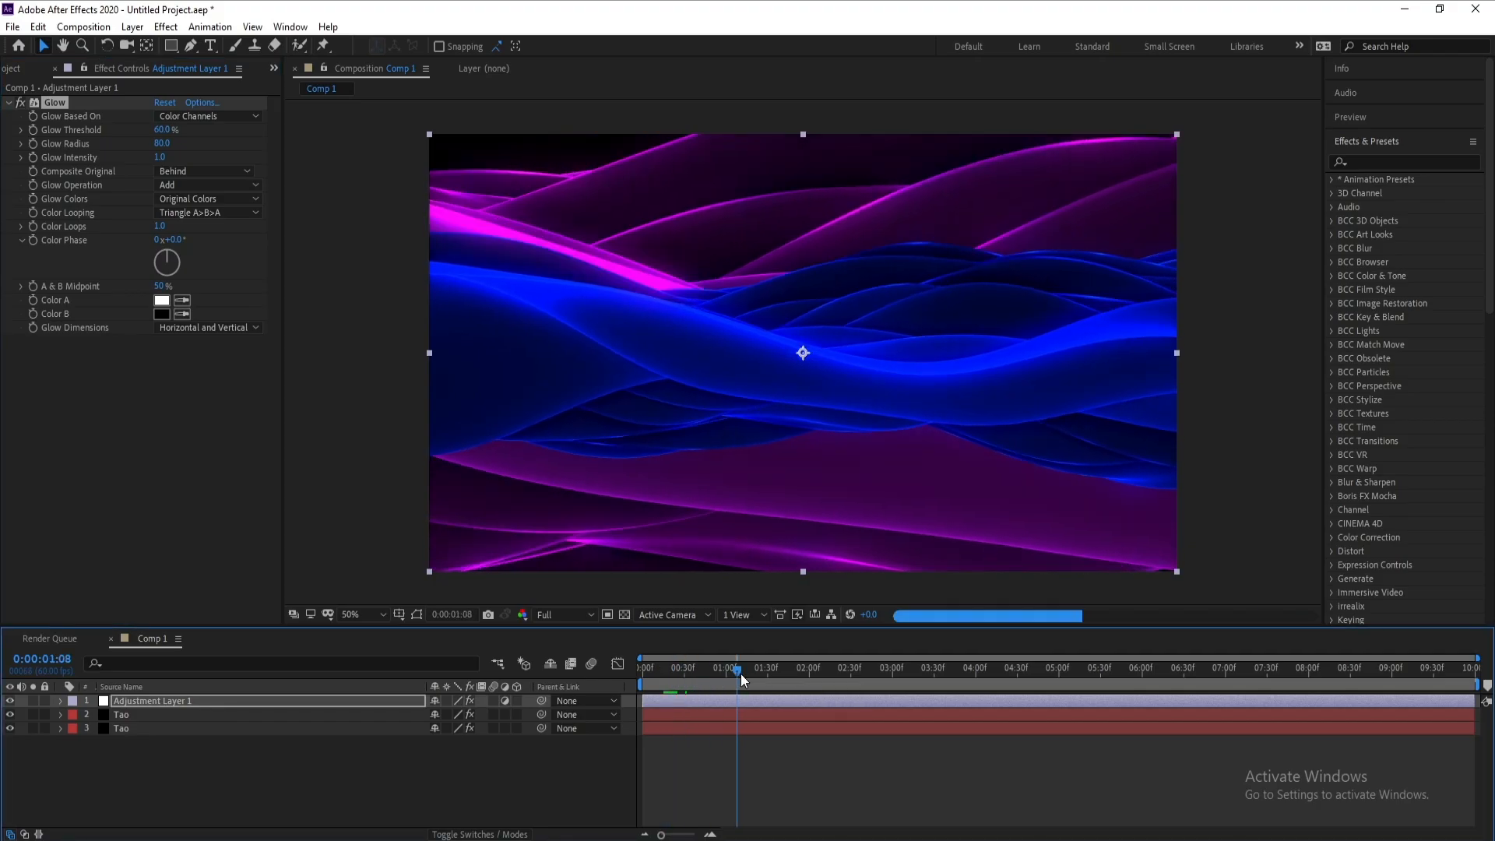